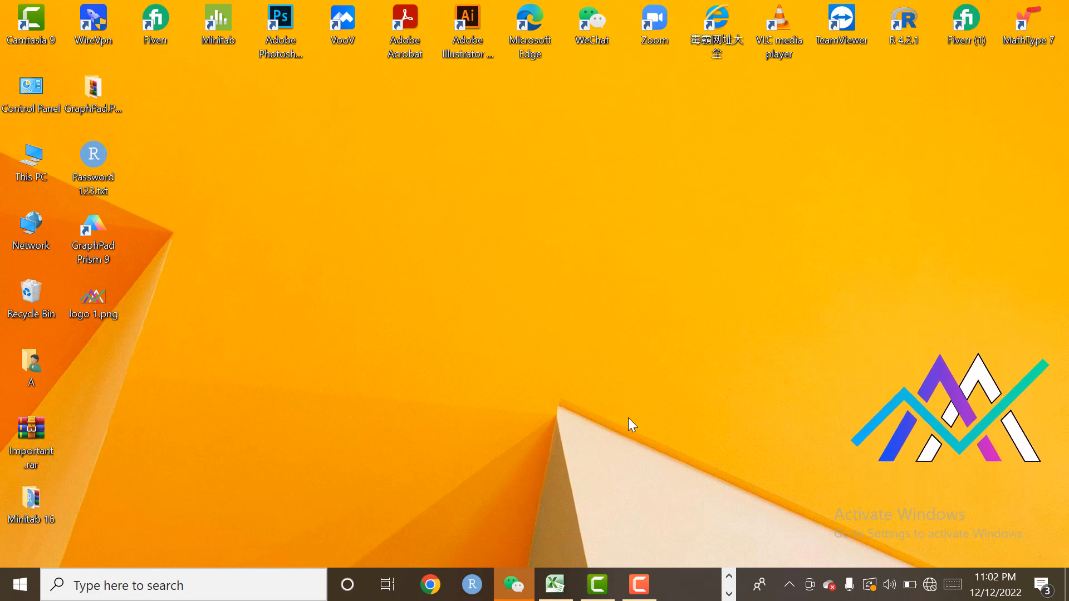
Search Windows for 'grap' and launch GraphPad Prism 9
left_click(183, 585)
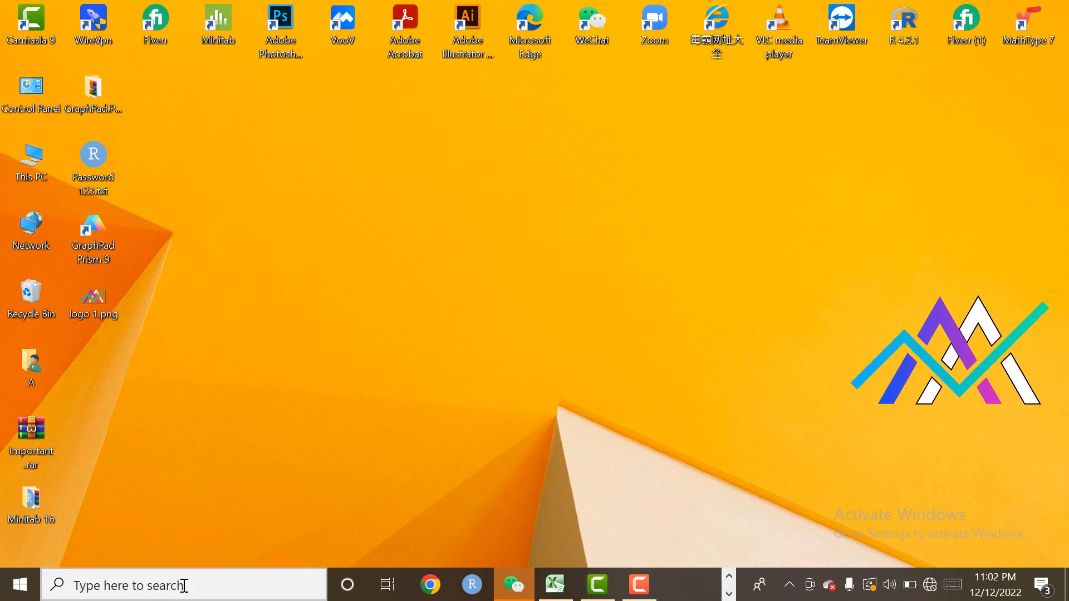
type("grap")
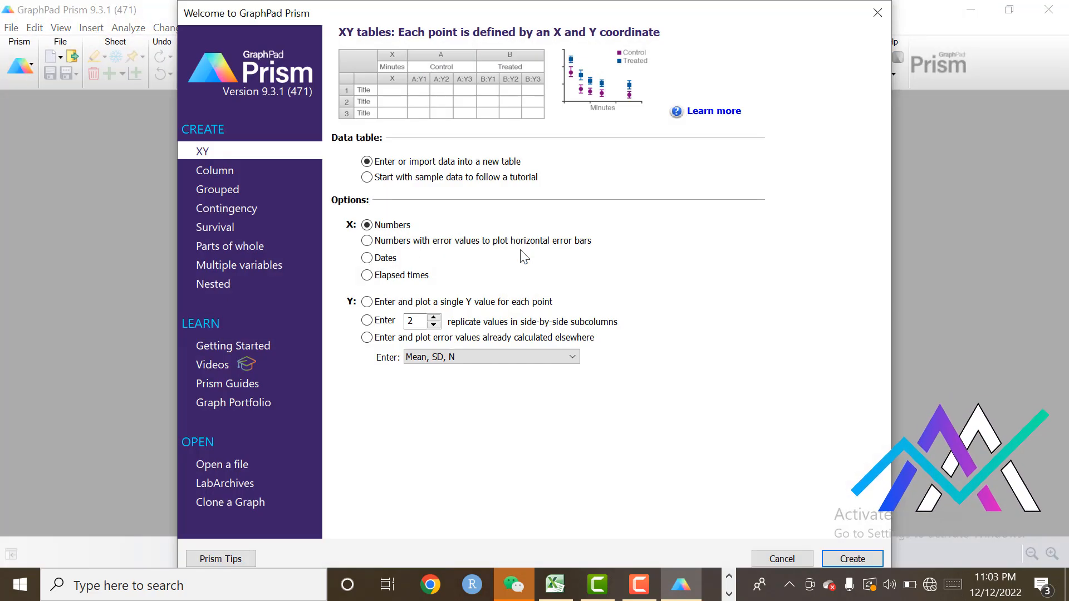
mouse_move(244, 151)
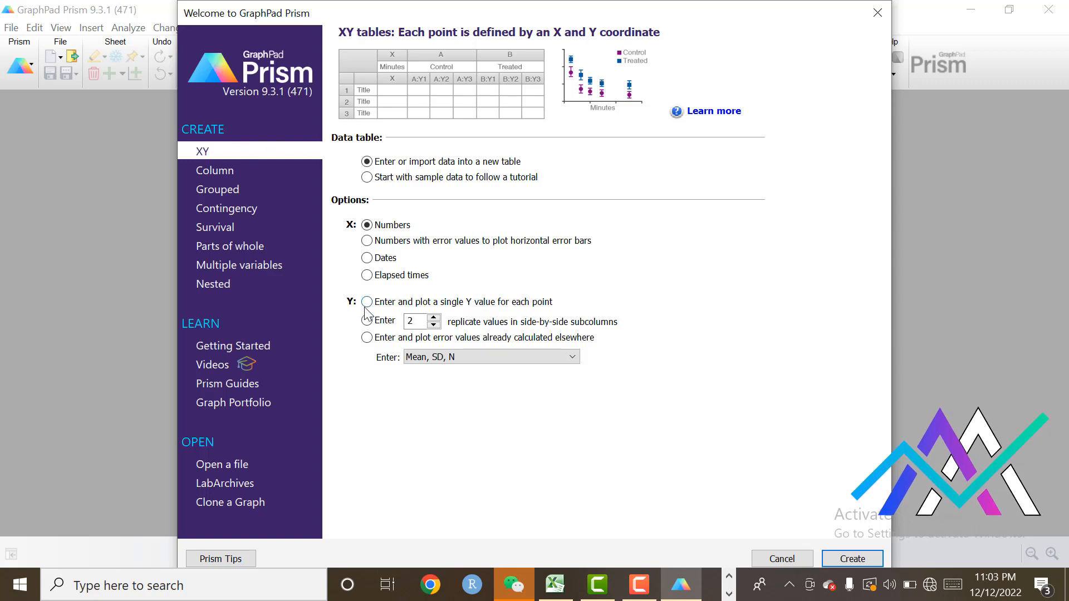
Create a new XY table with a single Y value per point
left_click(367, 301)
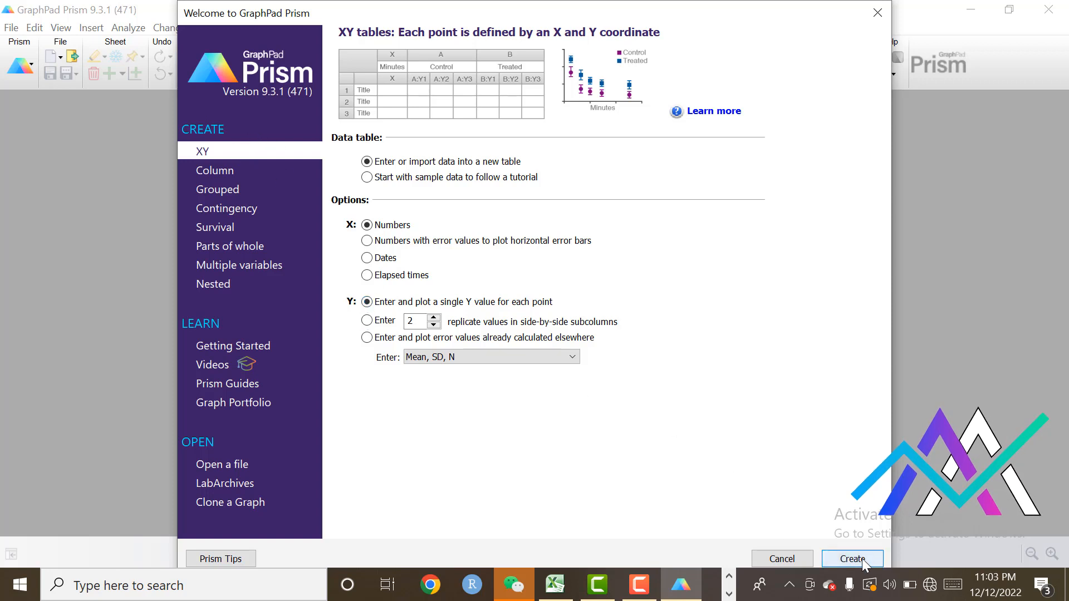
left_click(851, 559)
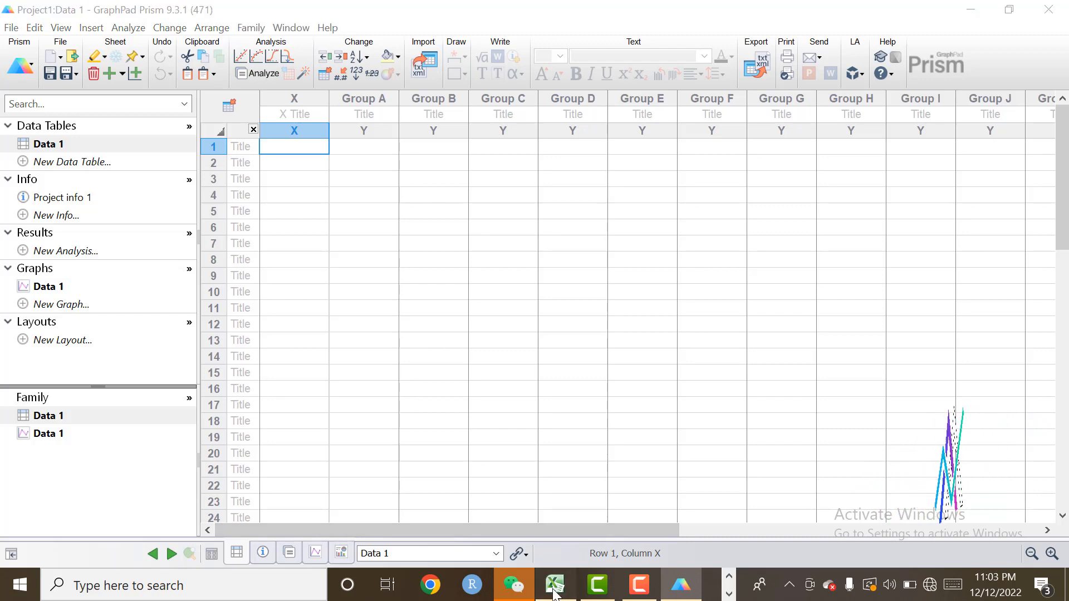
Paste the Excel SACU data (Years 1990–2019, five countries) into the Prism XY table
left_click(555, 584)
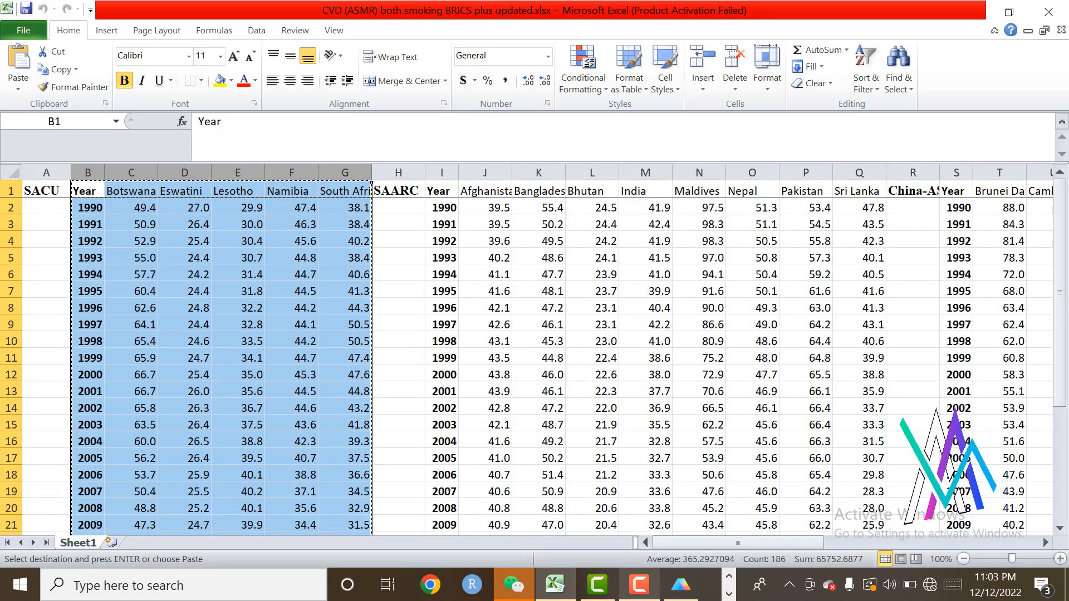
left_click(680, 585)
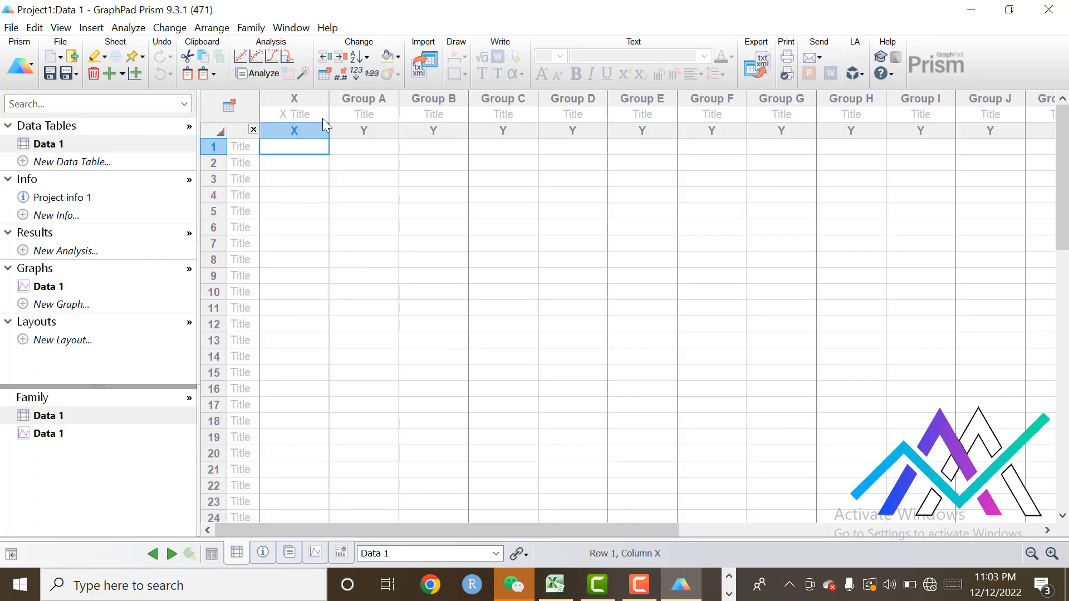
key("ctrl+v")
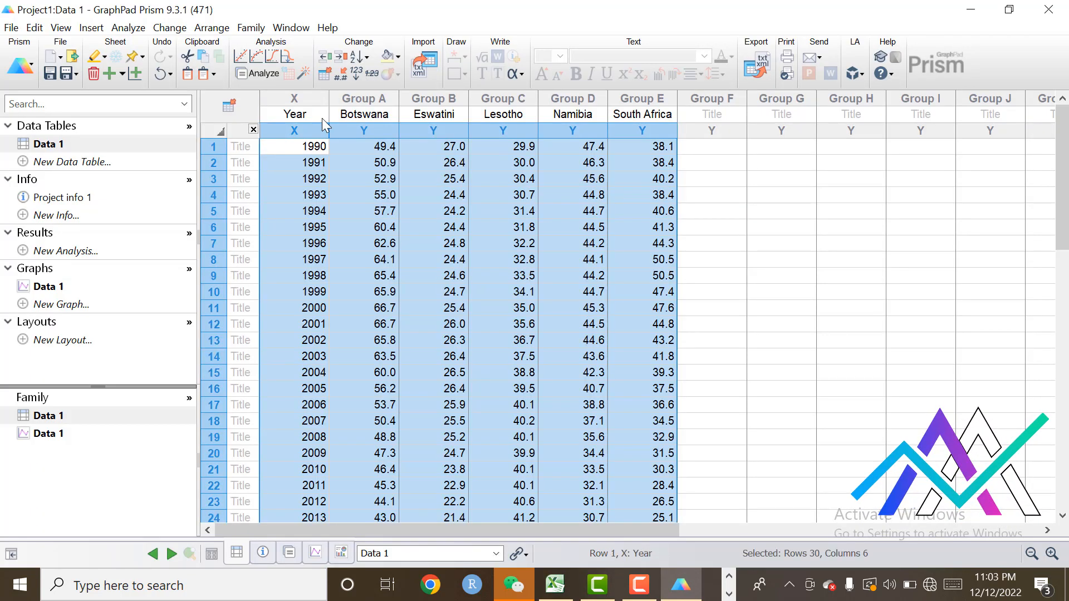
left_click(920, 243)
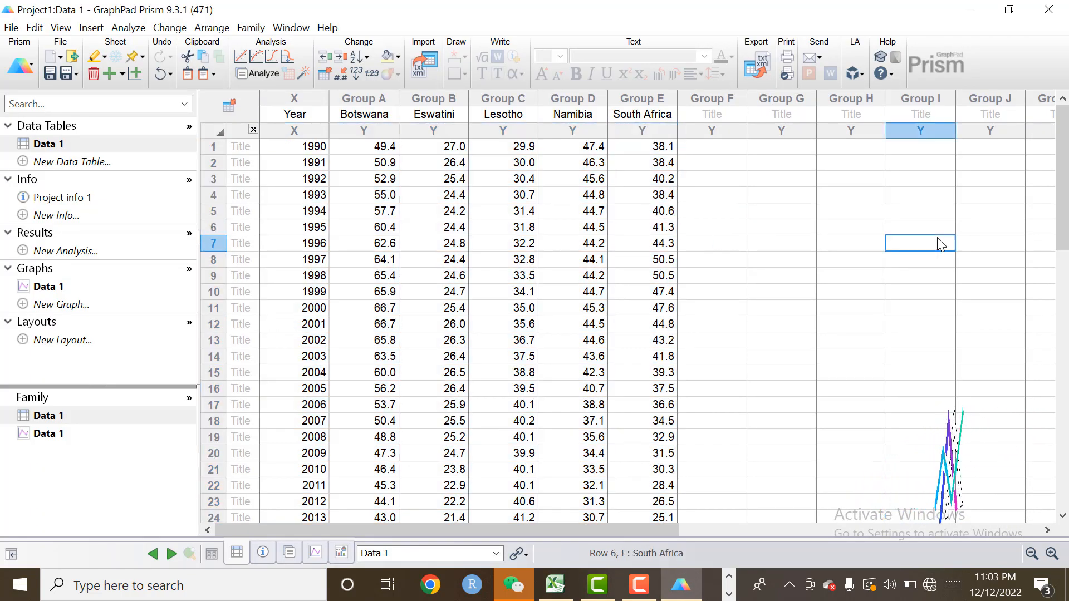
scroll("down", 3)
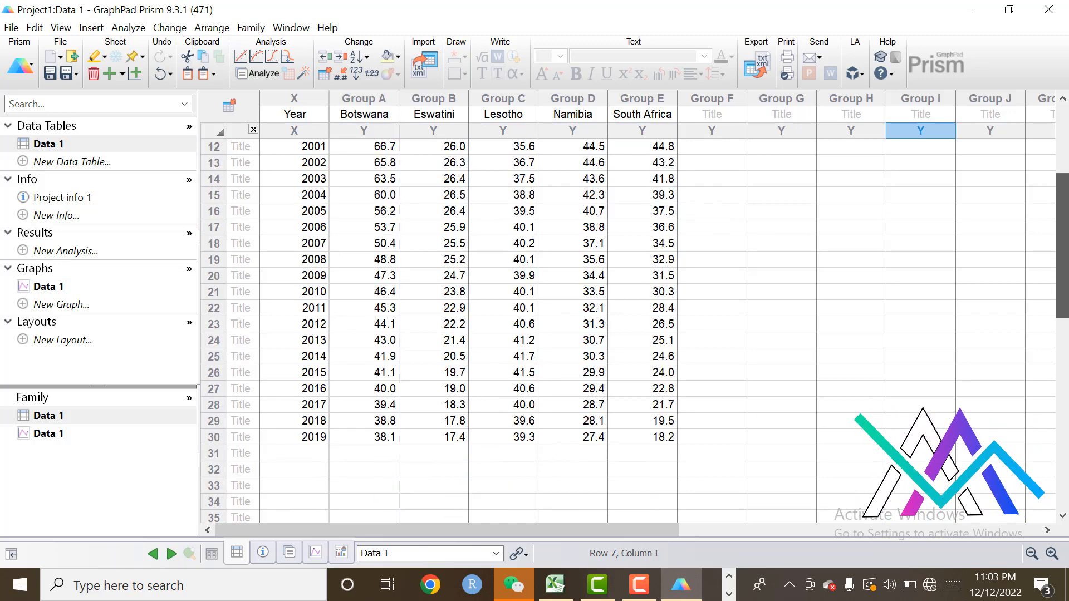
scroll("down", 3)
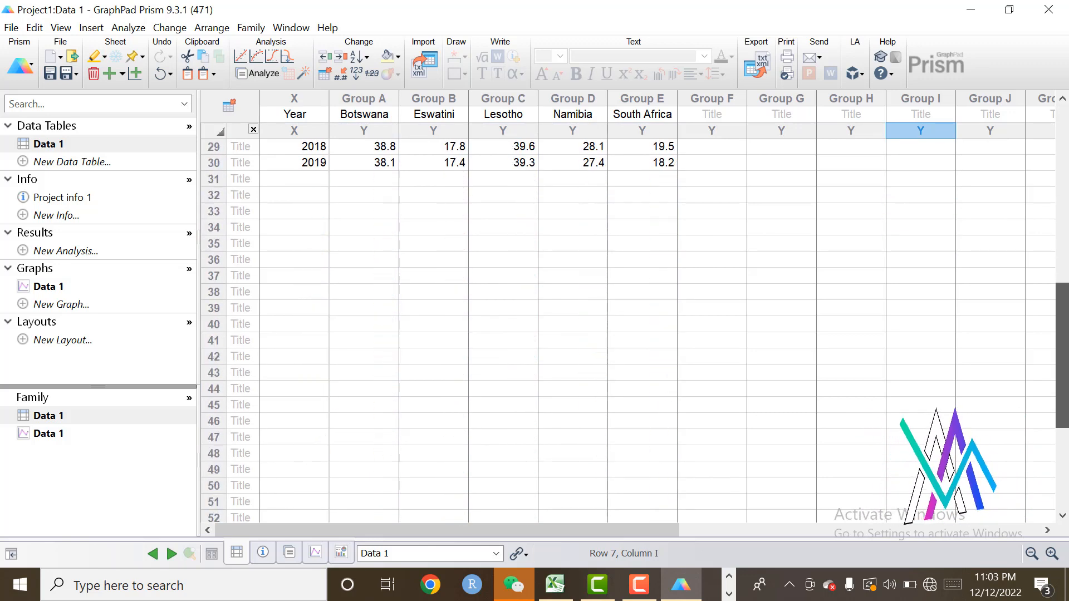
scroll("up", 3)
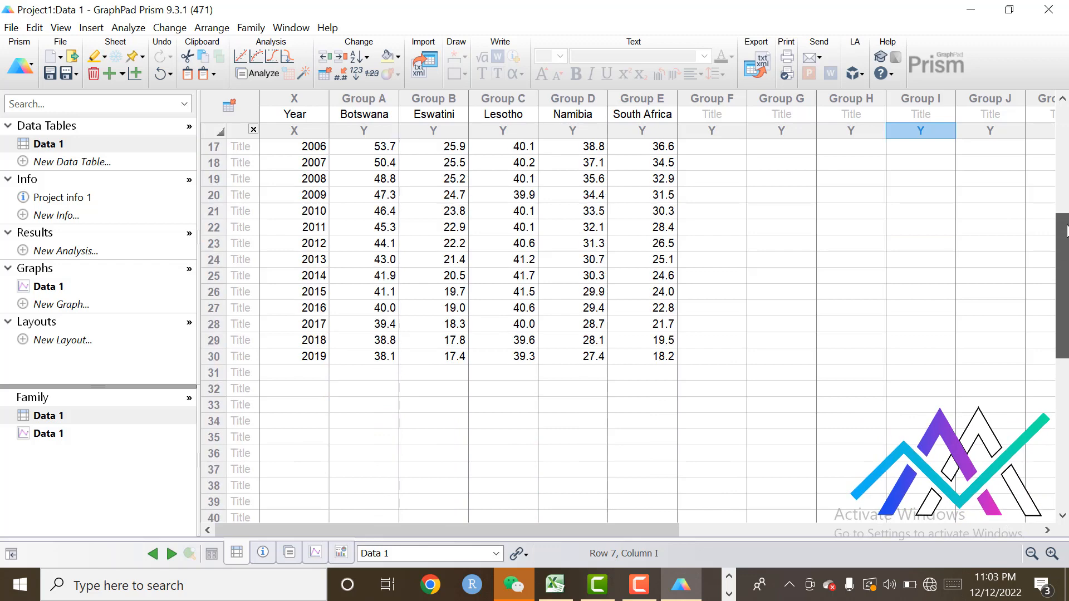
scroll("up", 3)
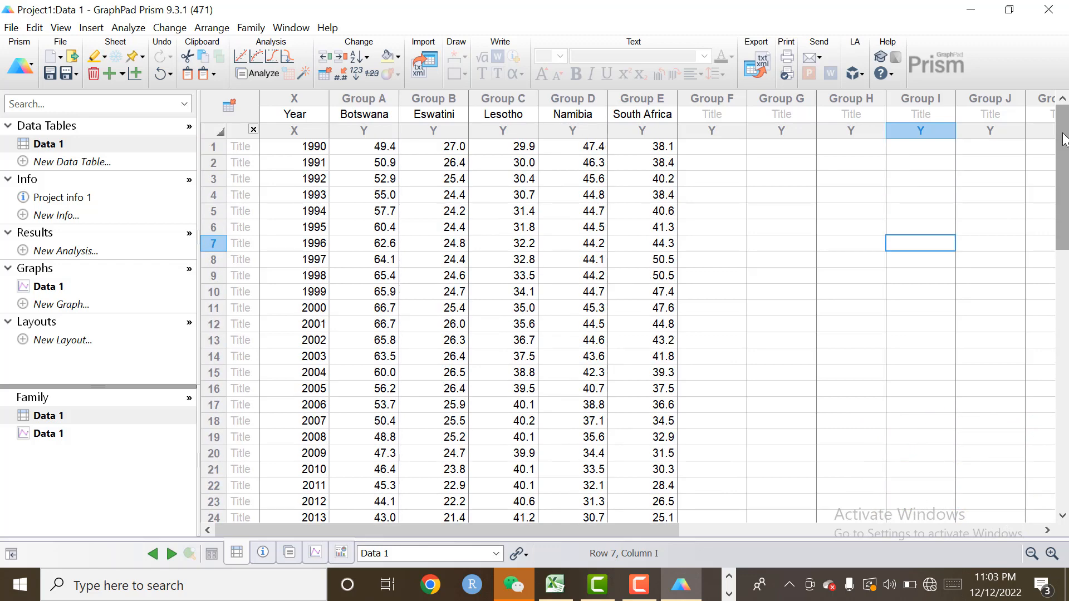
mouse_move(54, 295)
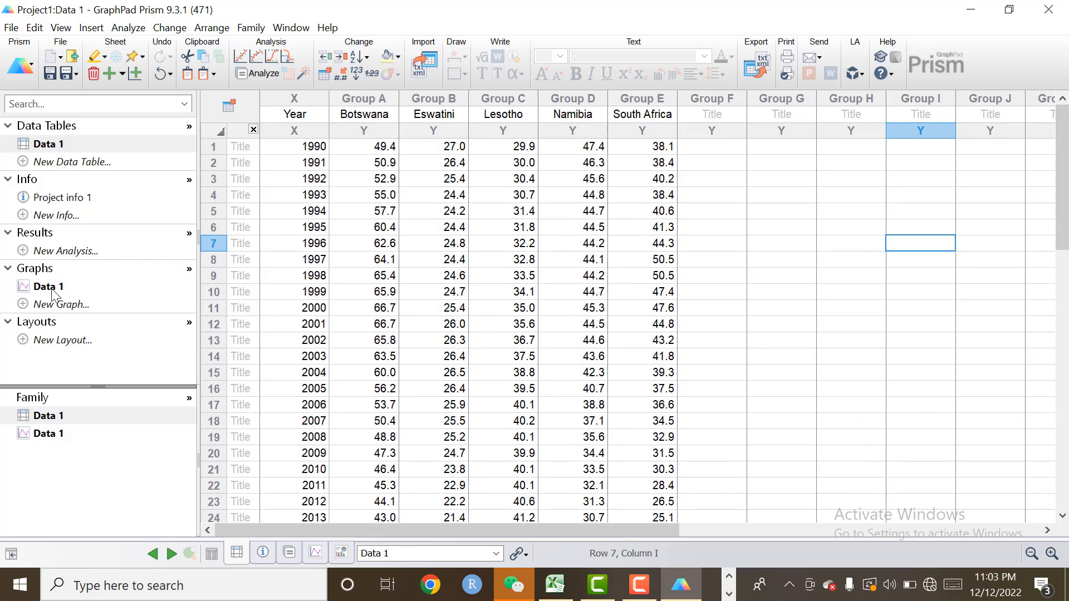
Switch the Data 1 graph to the 'Connecting line only' type
left_click(47, 286)
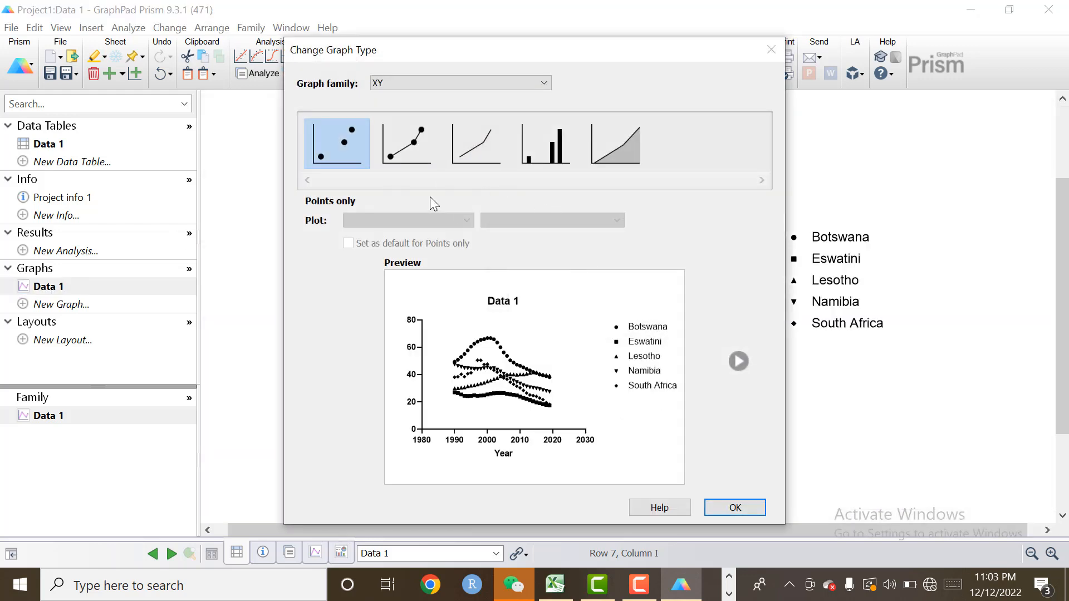
mouse_move(622, 222)
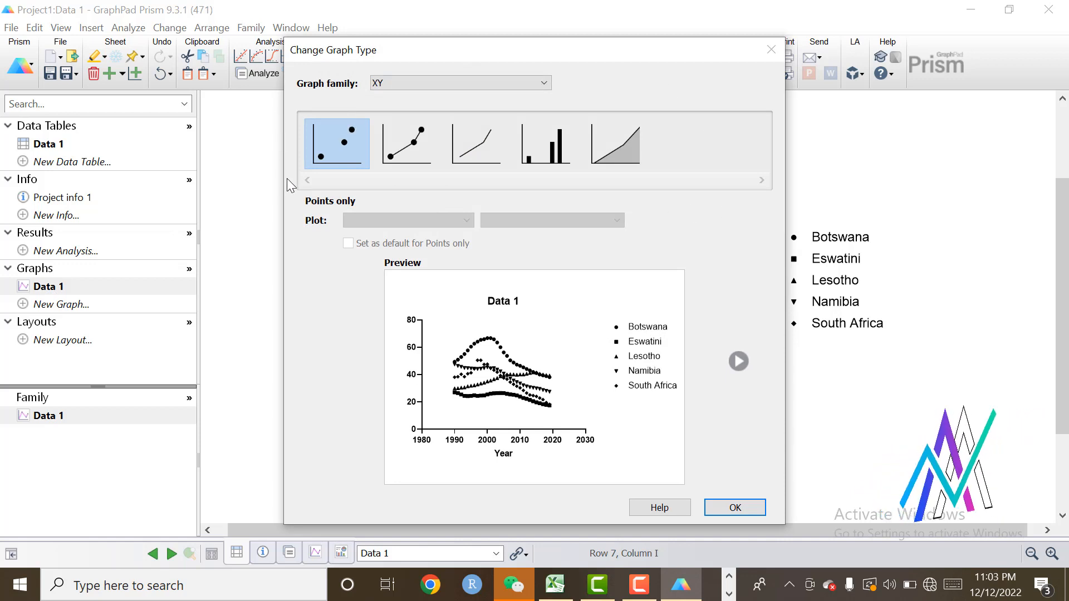
mouse_move(215, 165)
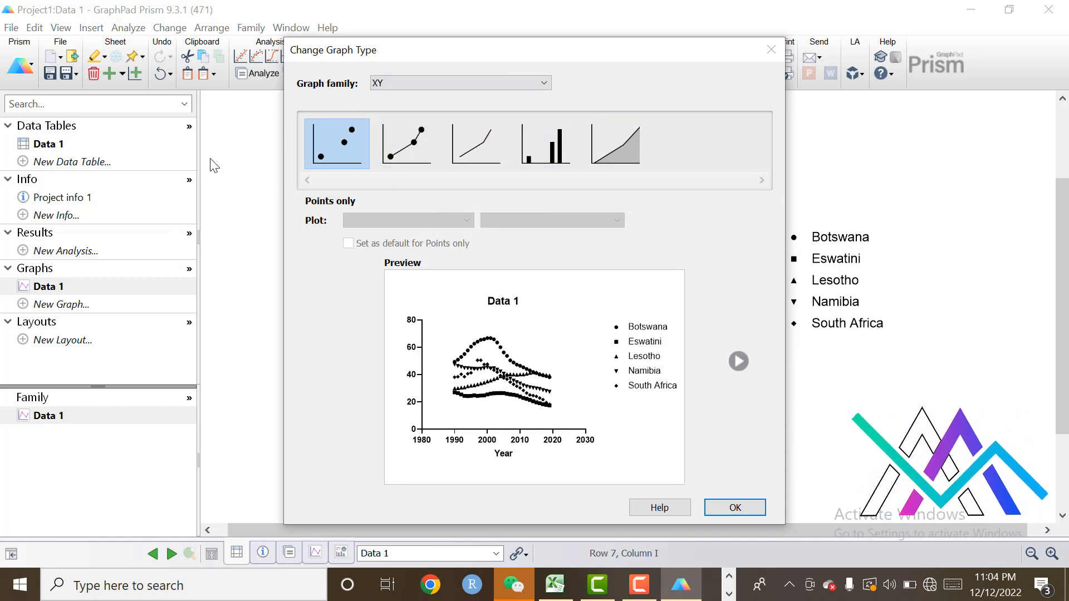
left_click(475, 143)
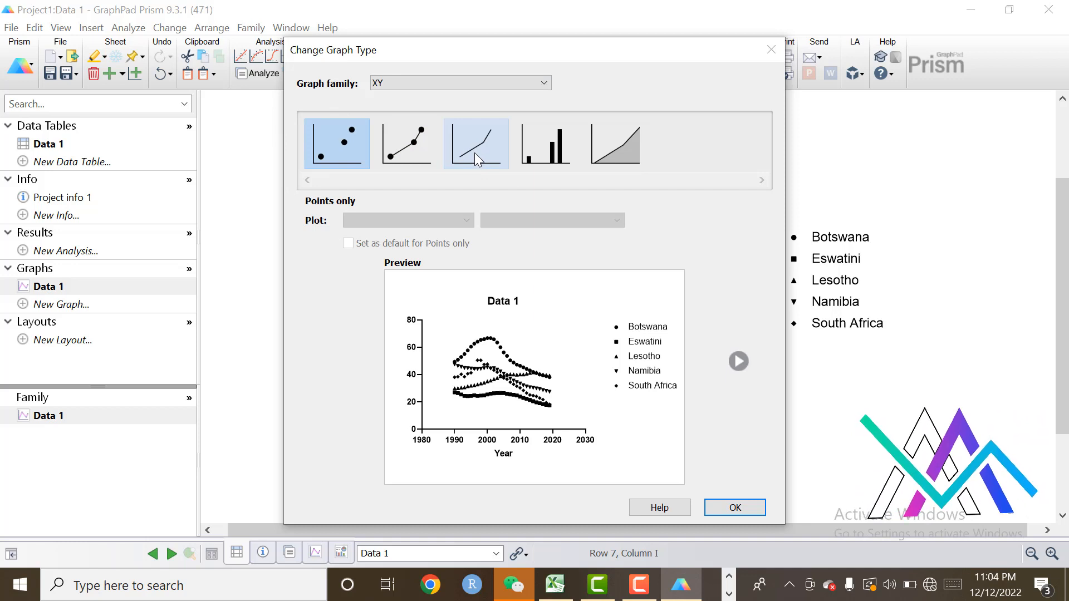
left_click(475, 143)
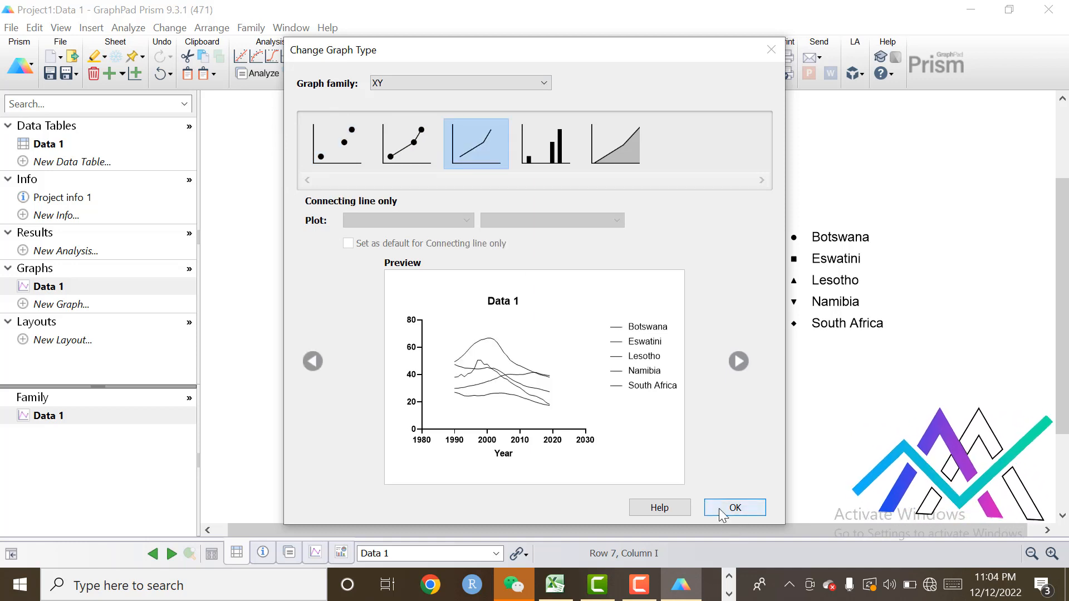
left_click(734, 507)
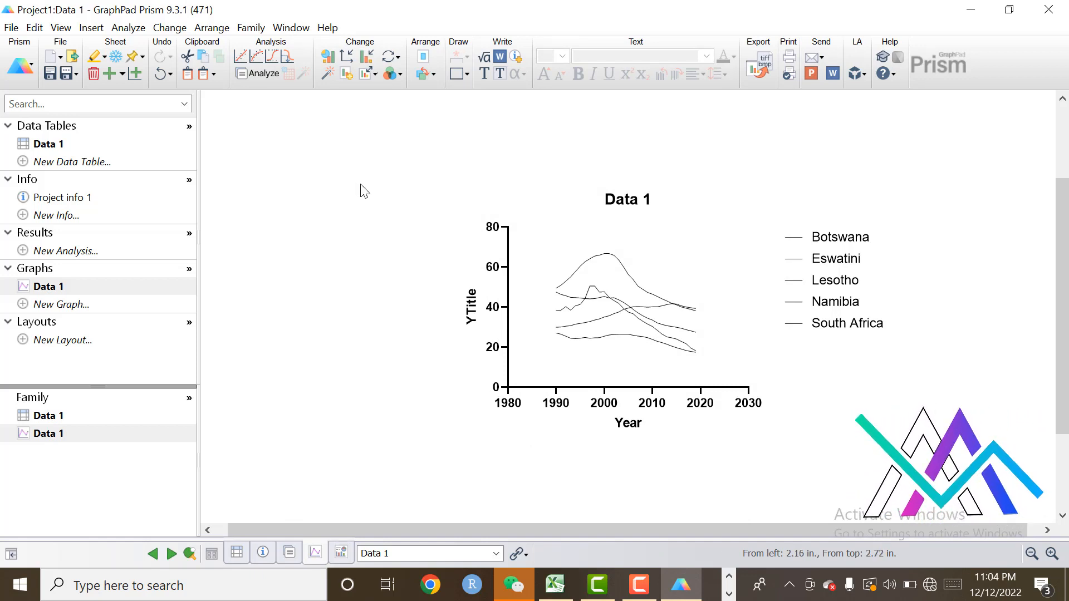
mouse_move(511, 419)
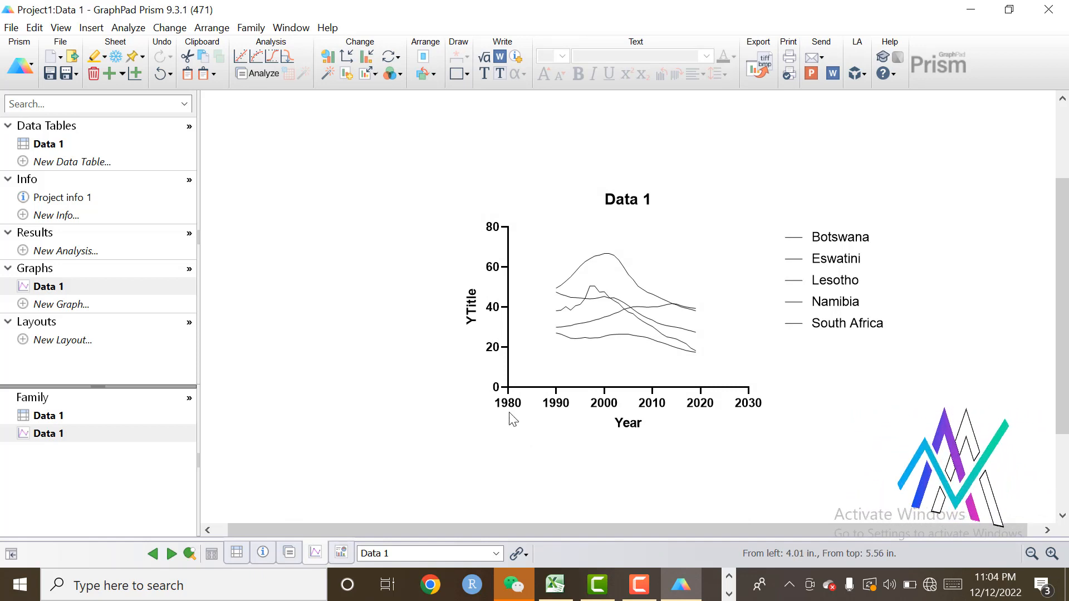
mouse_move(558, 408)
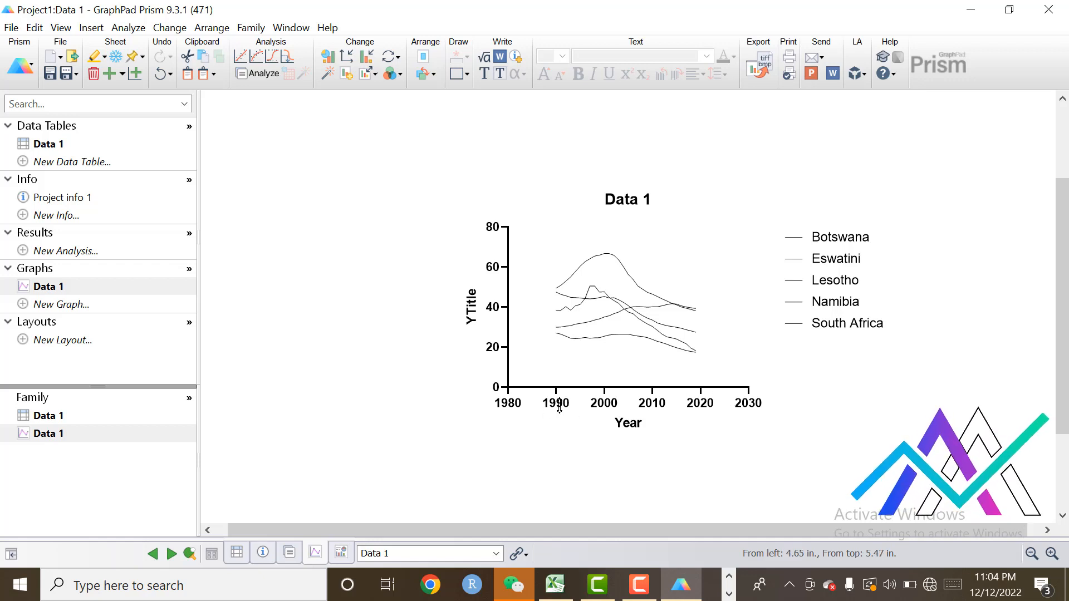
Open the Format Axes dialog from the graph's X axis
left_click(558, 403)
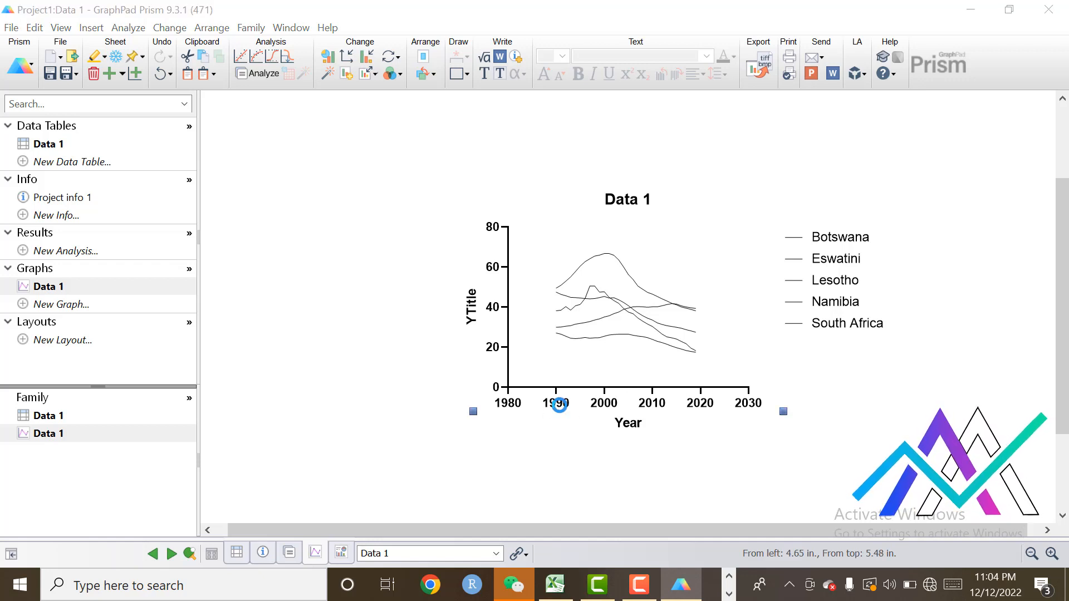
double_click(558, 403)
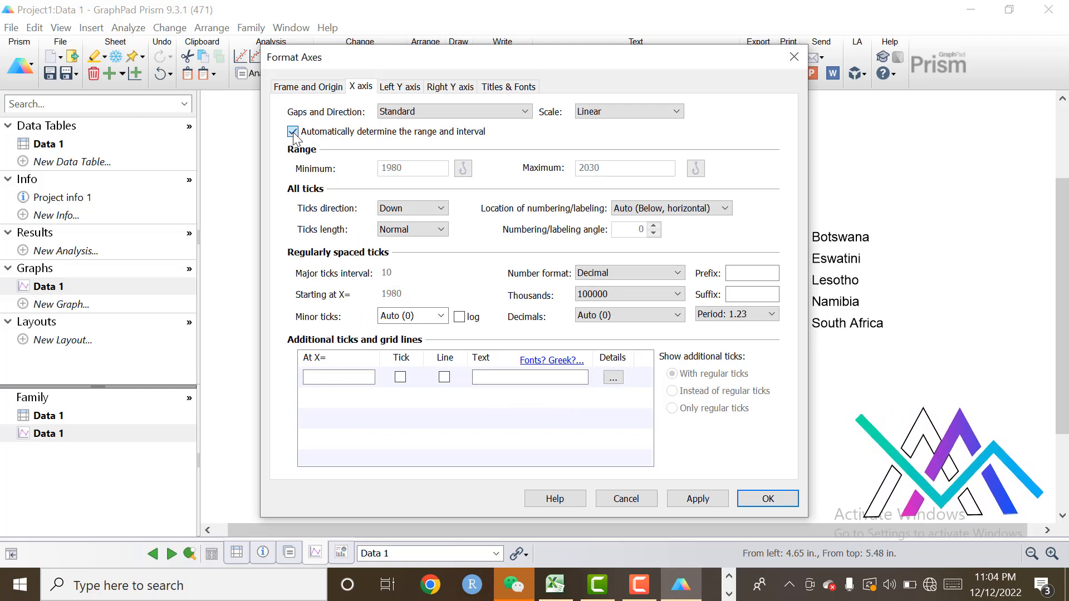
Set the X axis to 1990–2020 with major ticks every 10 years
left_click(293, 132)
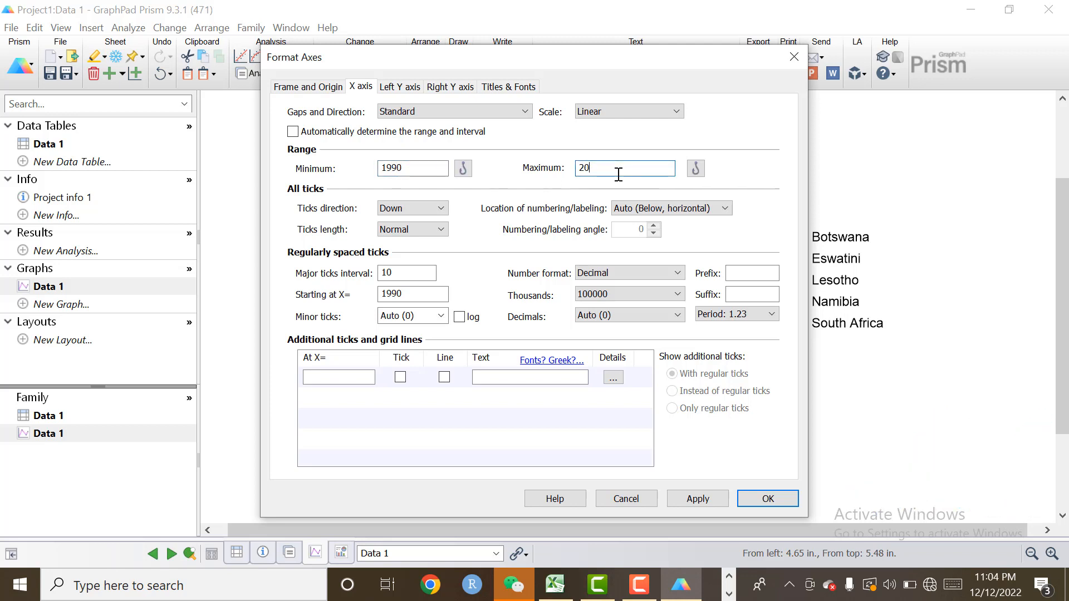
type("20")
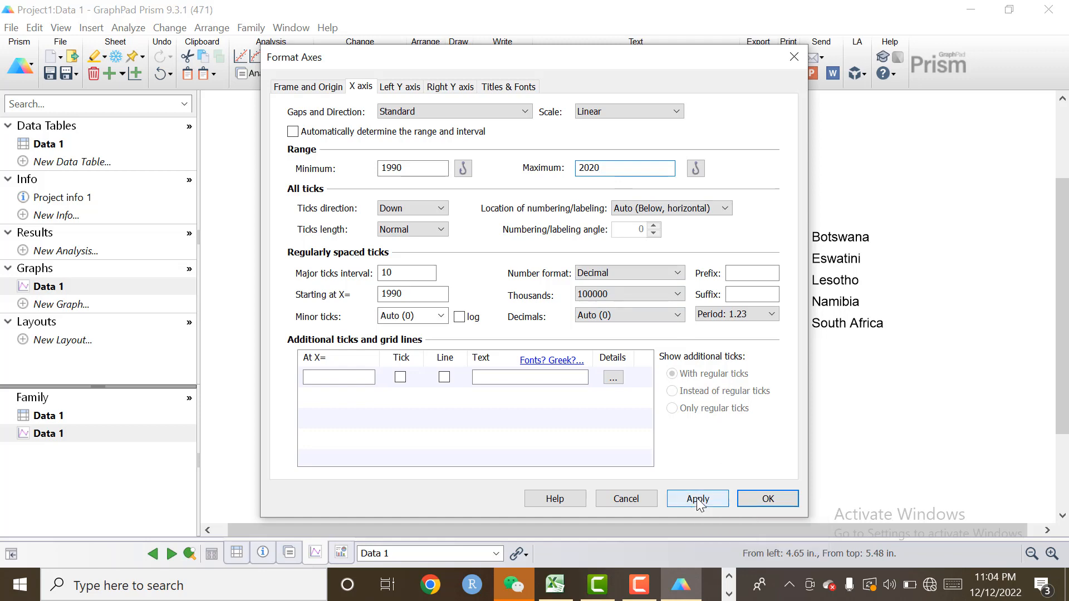
left_click(697, 499)
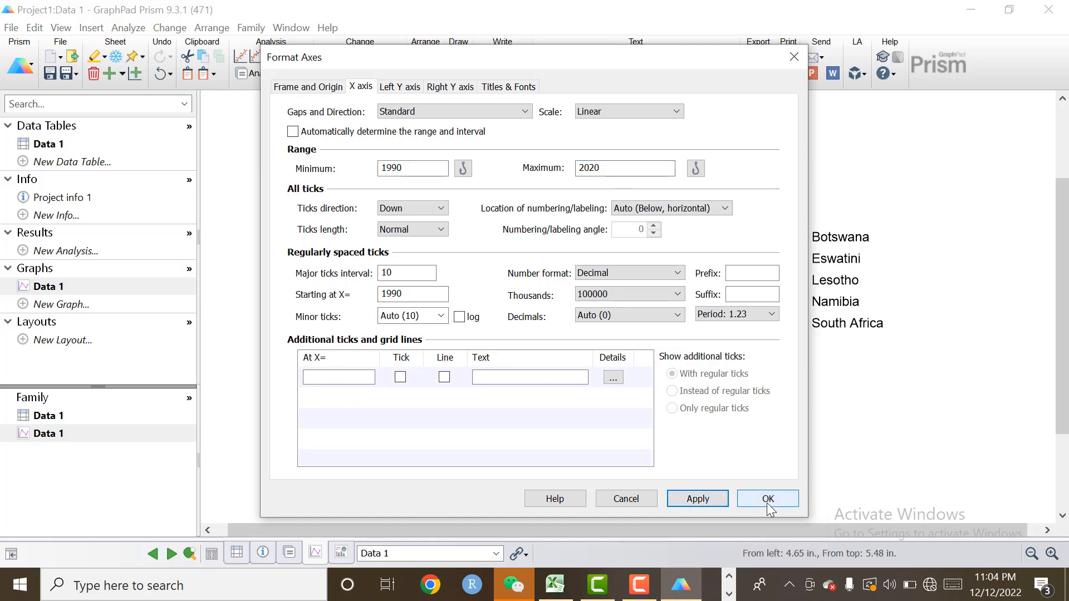
left_click(767, 499)
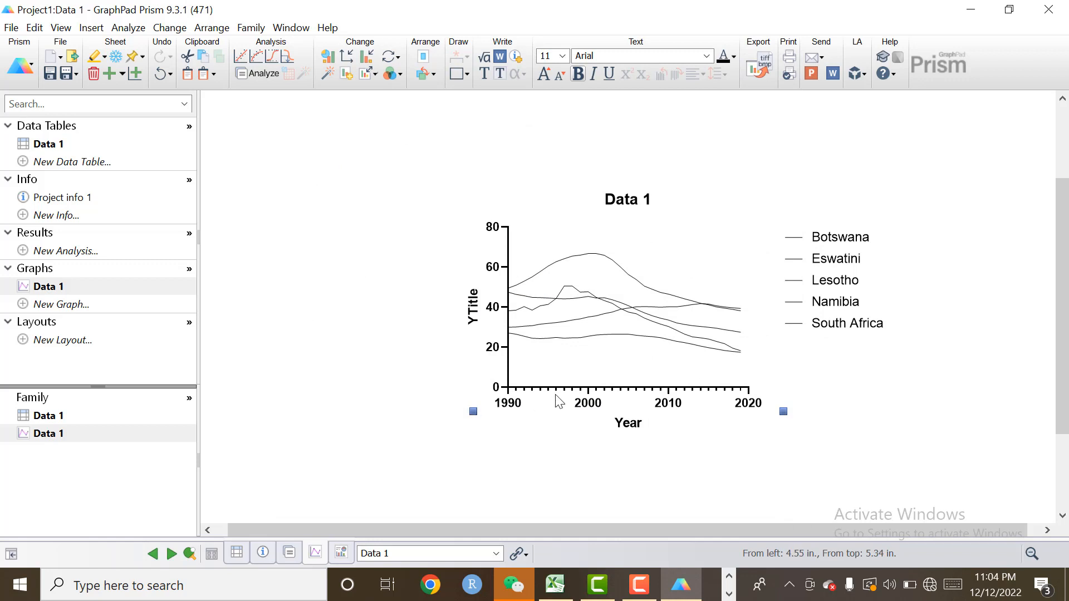
mouse_move(619, 397)
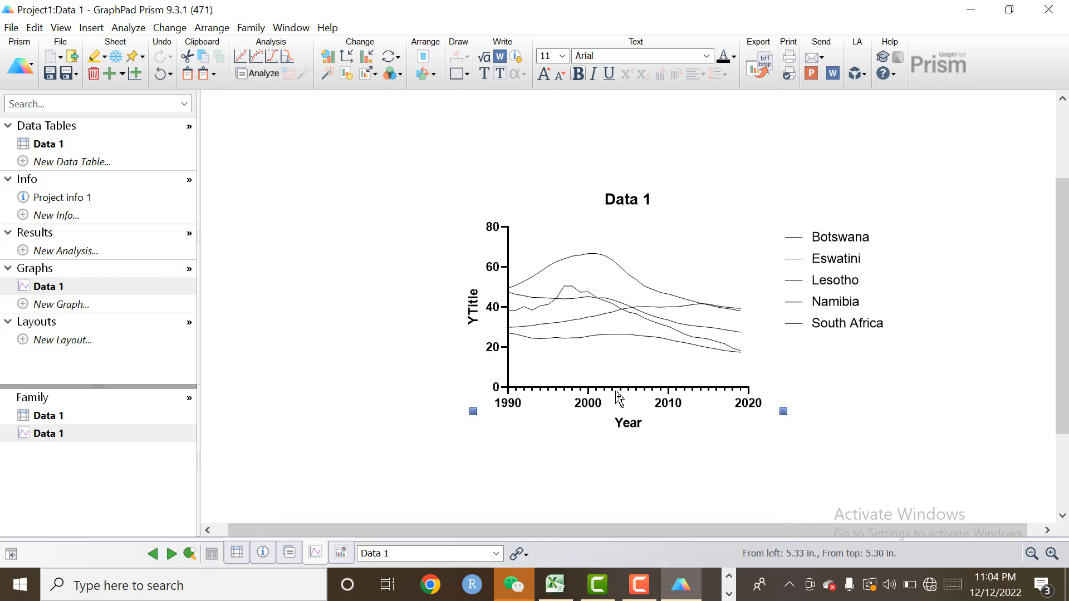
mouse_move(520, 399)
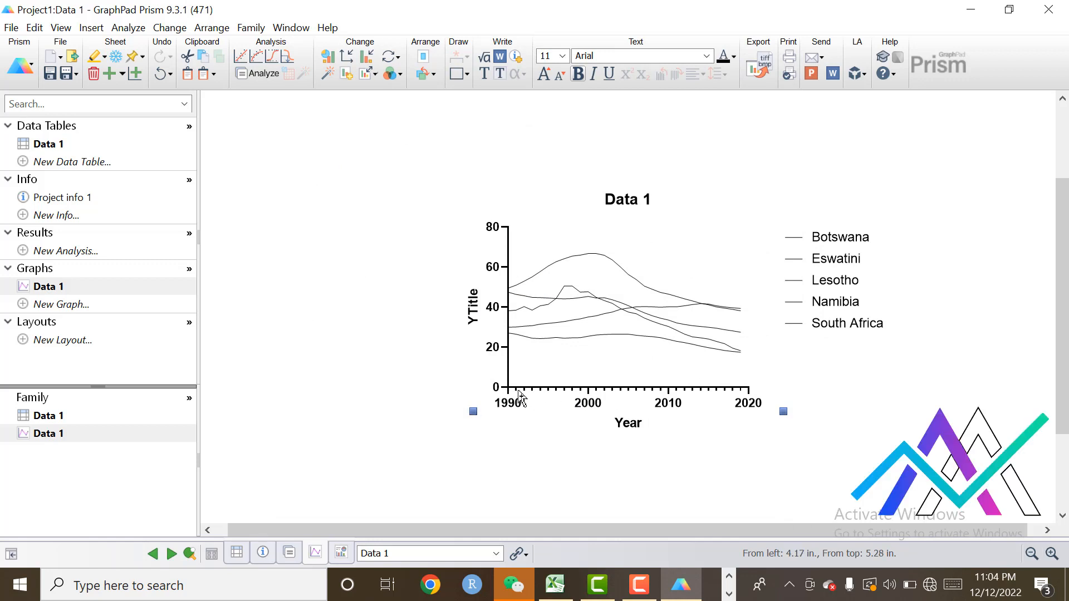
mouse_move(699, 401)
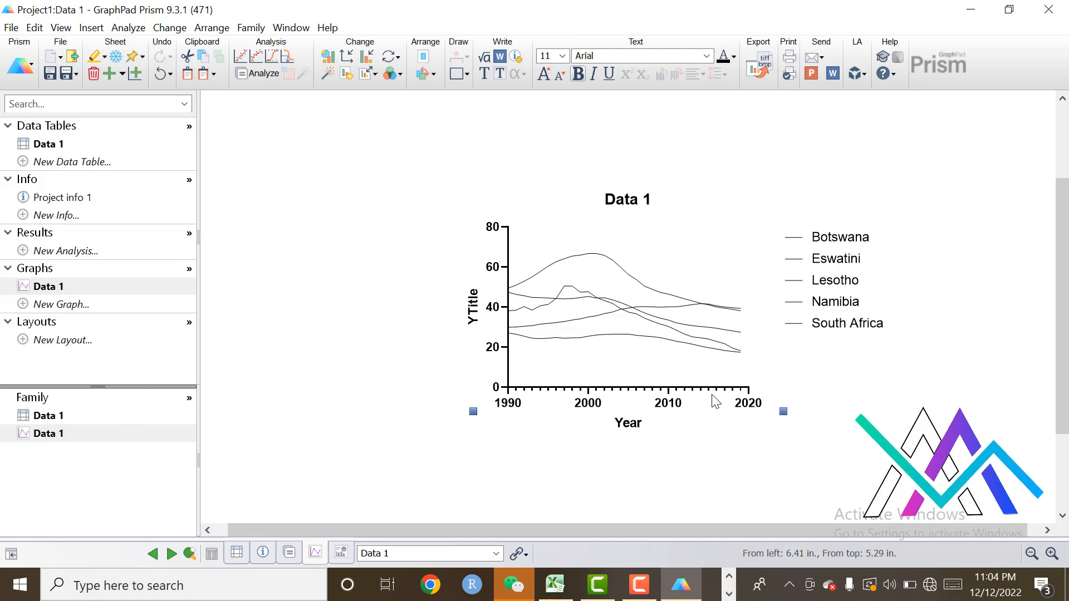
mouse_move(599, 398)
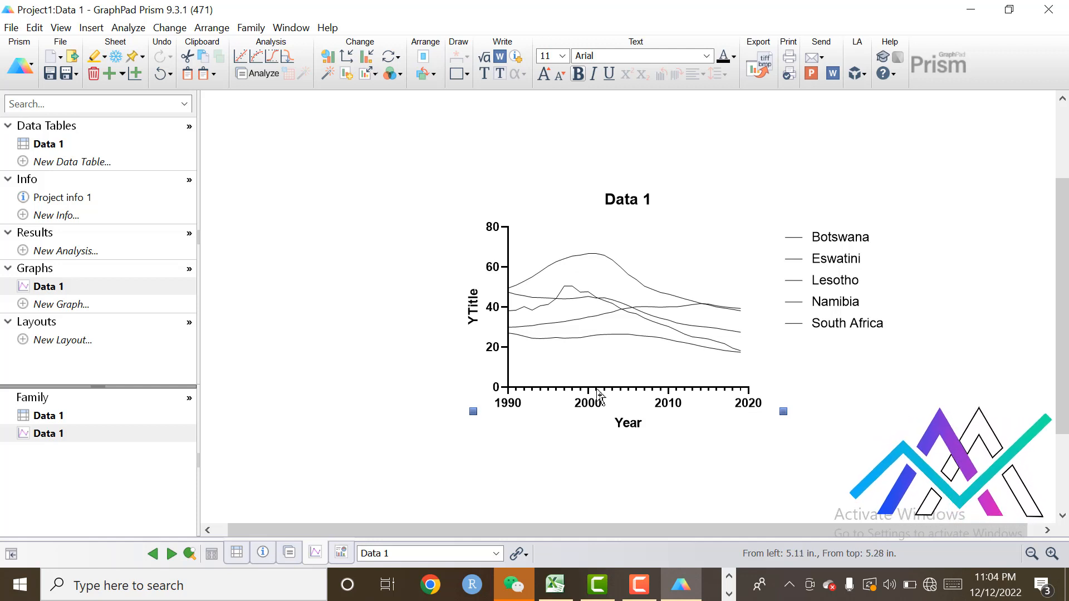
Reopen the Format Axes dialog from the graph's X axis
left_click(596, 389)
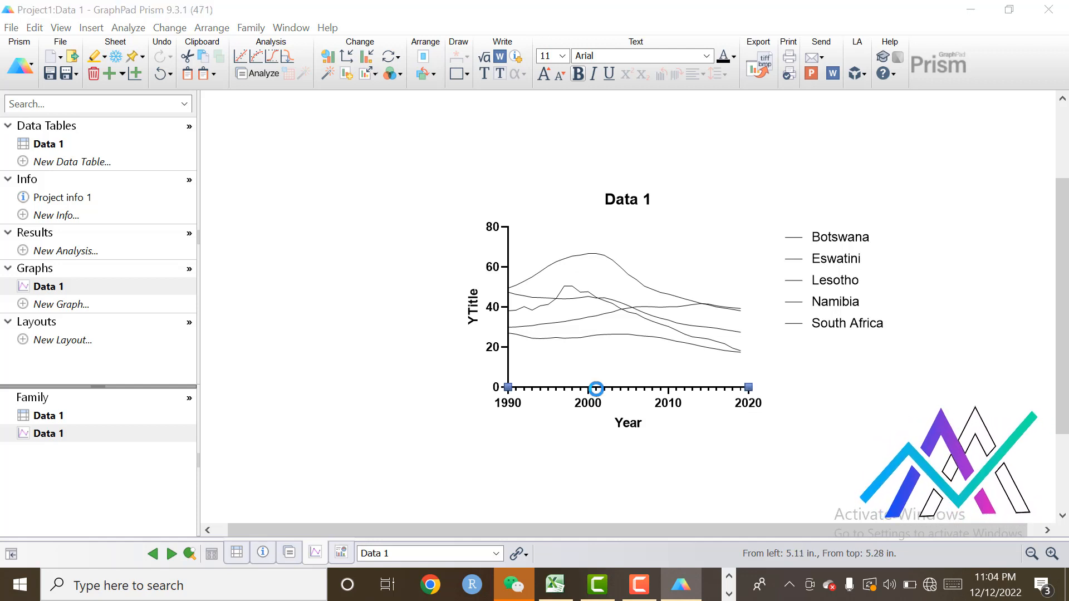
double_click(628, 402)
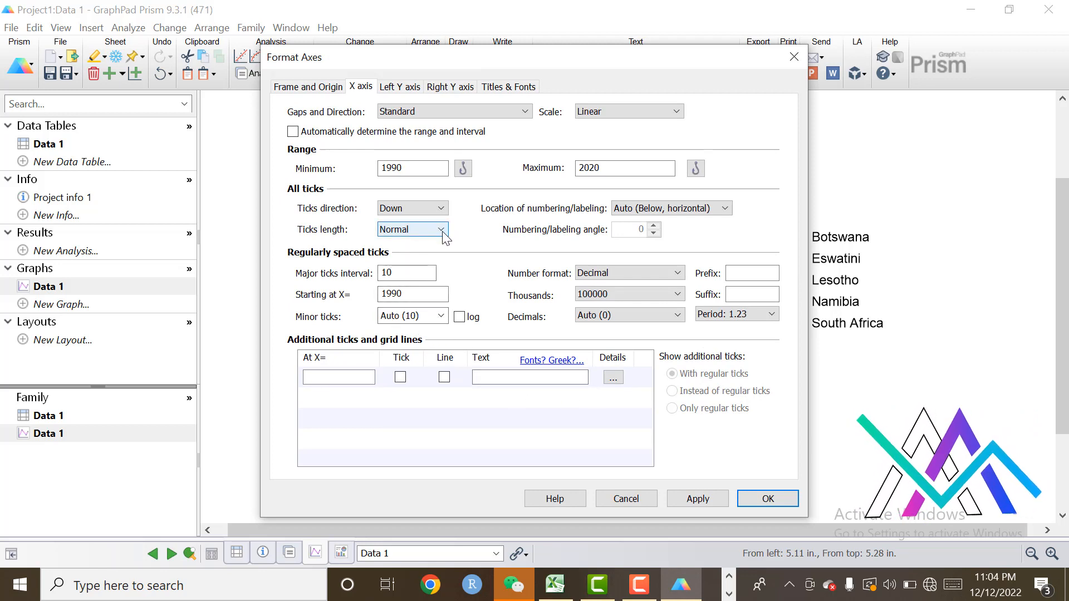
Set tick length to Very short on both the X and left Y axes
left_click(440, 229)
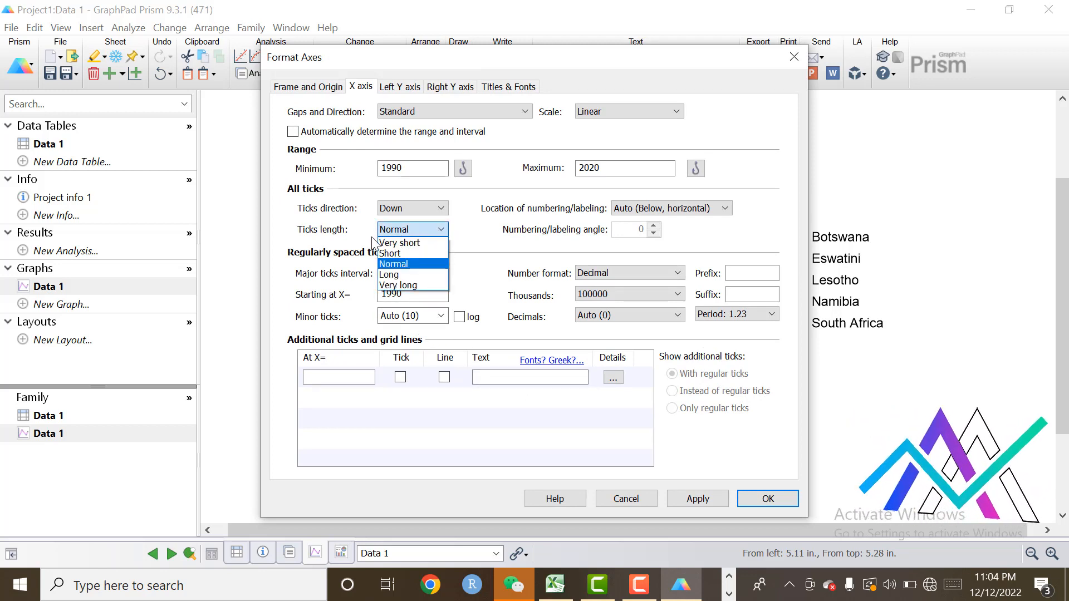
mouse_move(399, 242)
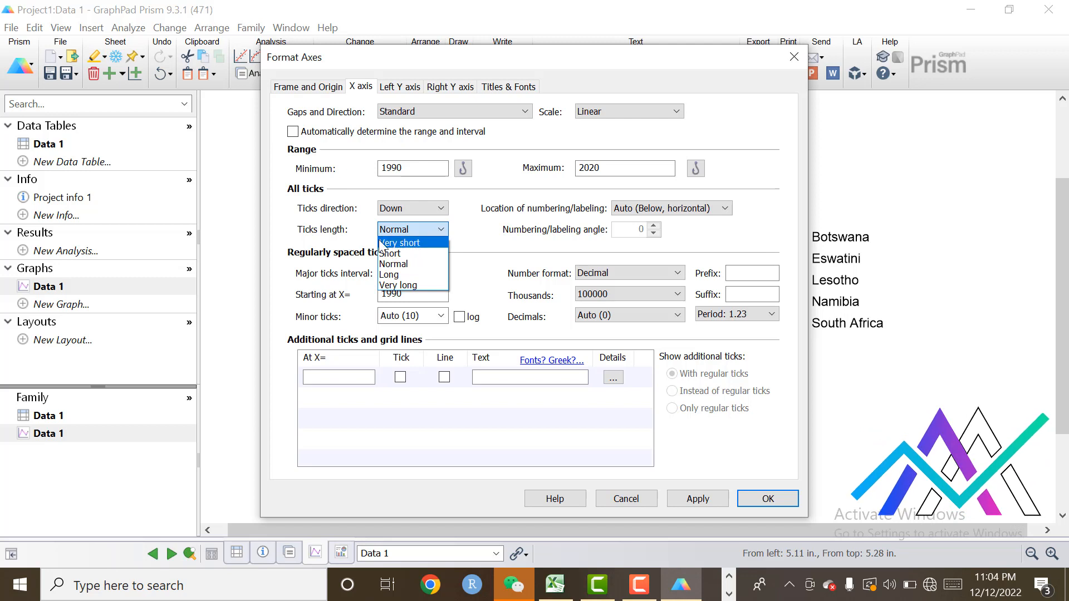
left_click(400, 242)
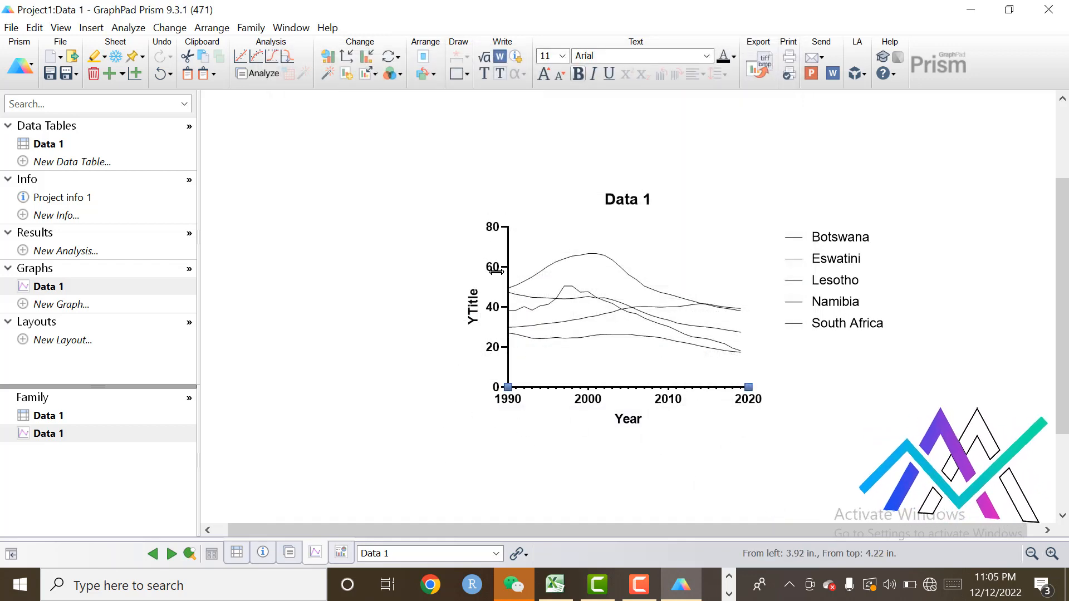
mouse_move(506, 273)
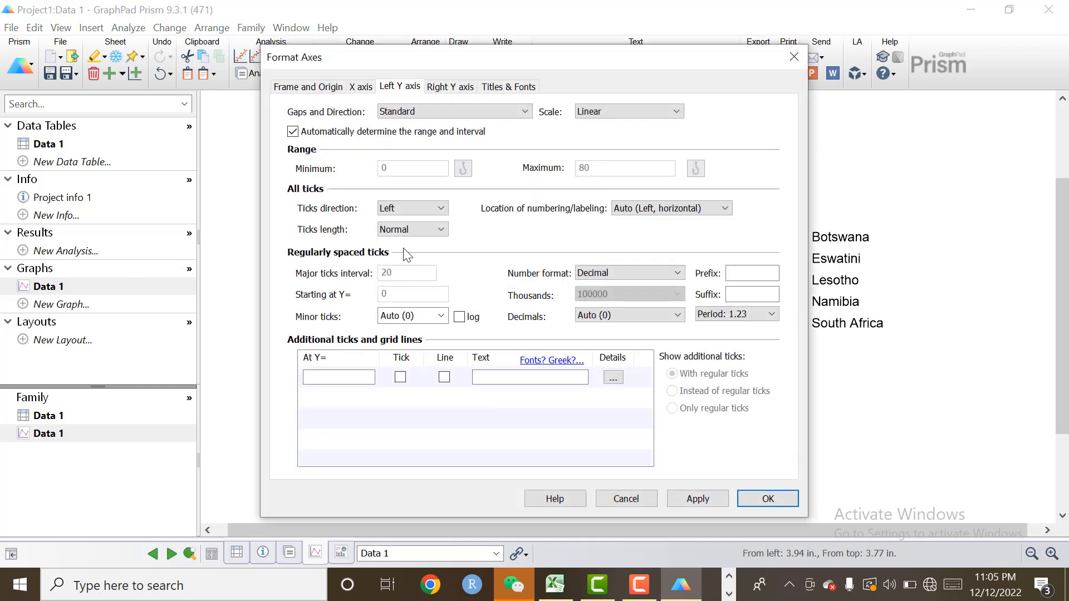
left_click(441, 229)
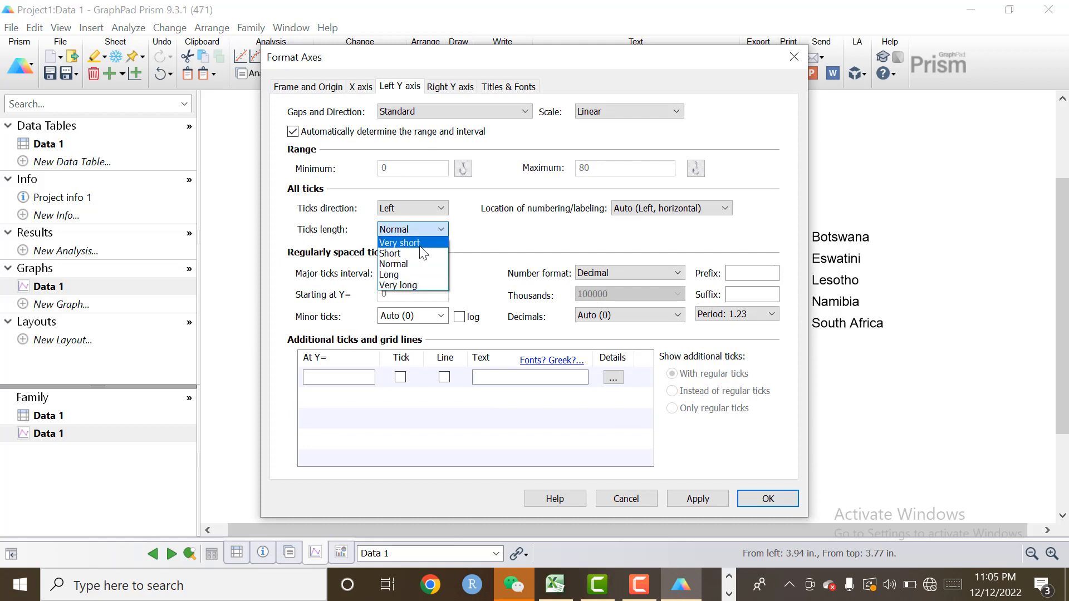
left_click(398, 243)
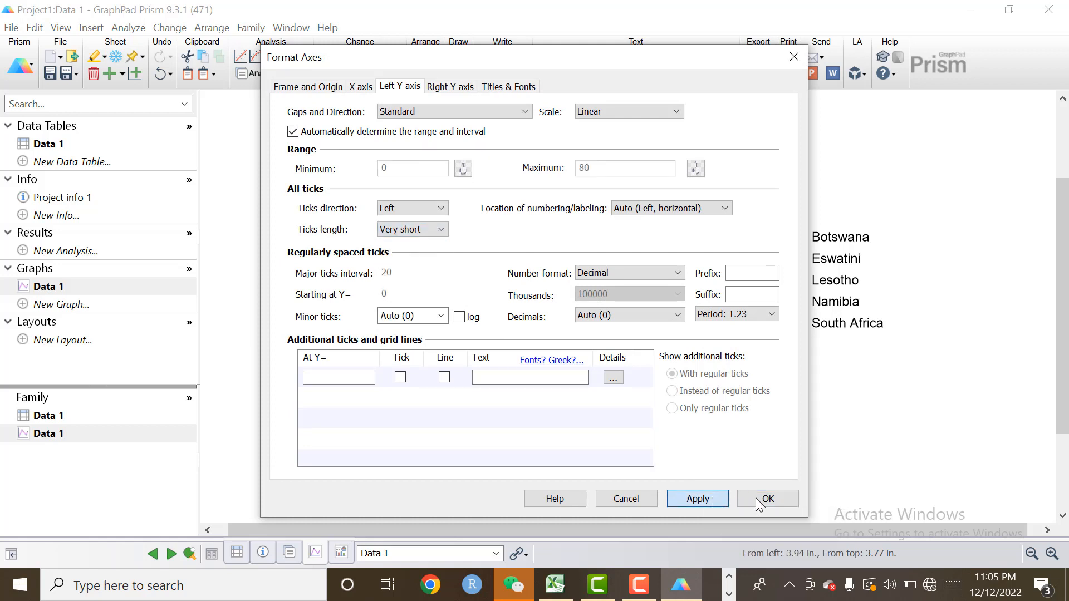
left_click(767, 498)
type("C")
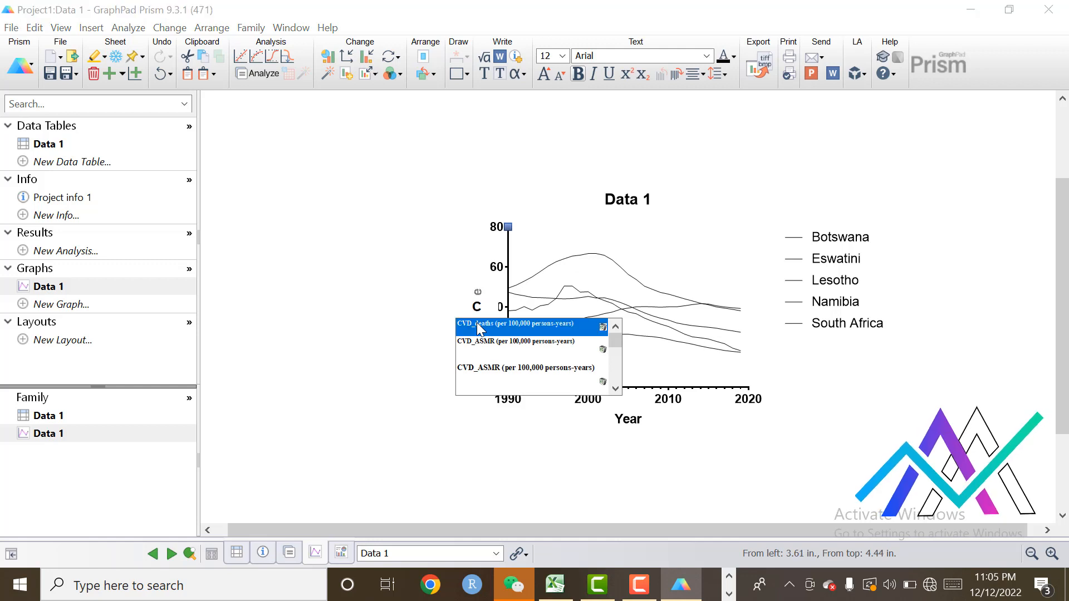
Title the Y axis 'CVD_deaths (per 100,000 persons-years)' and the graph 'SACU'
left_click(515, 323)
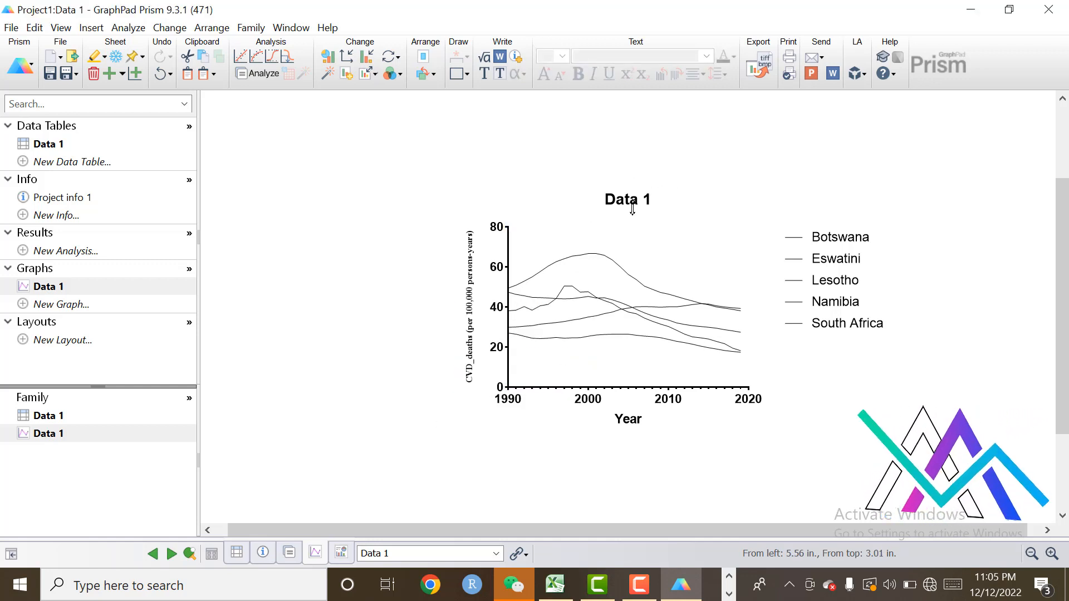
left_click(626, 198)
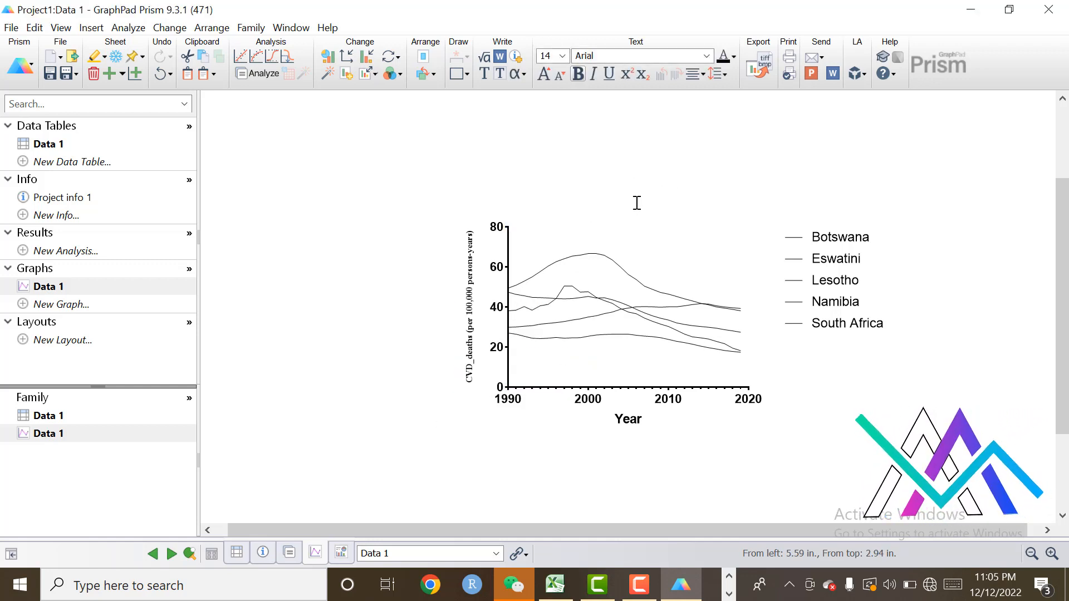
type("SACU")
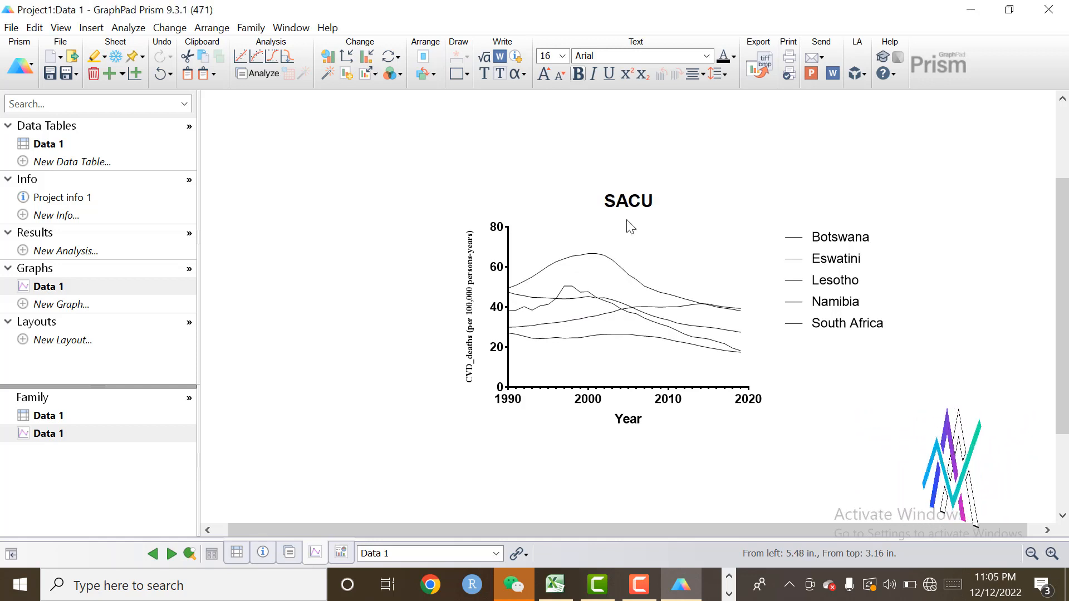
left_click(766, 508)
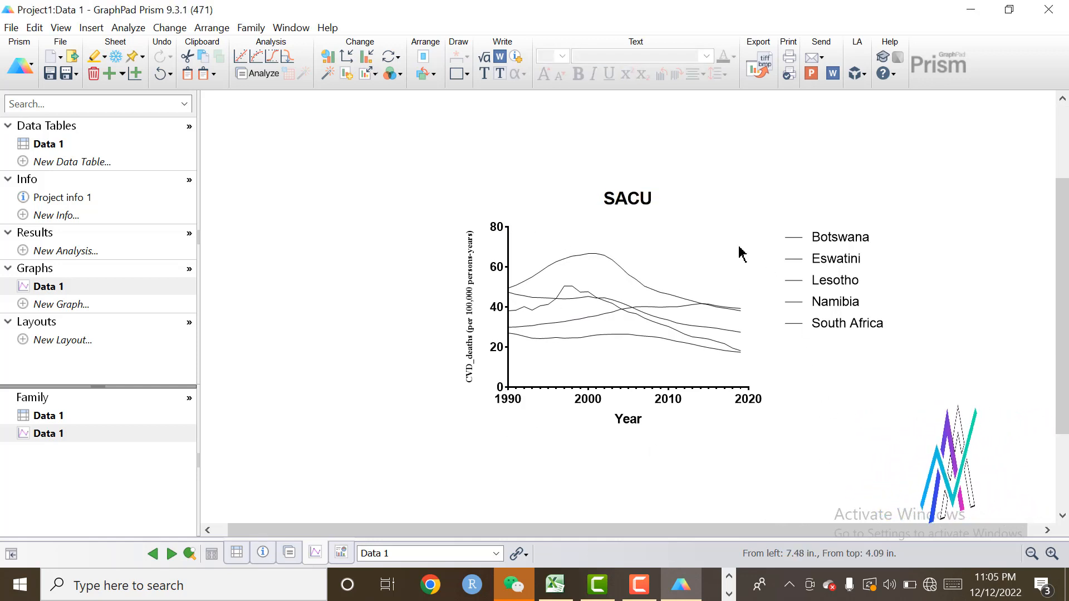
mouse_move(559, 397)
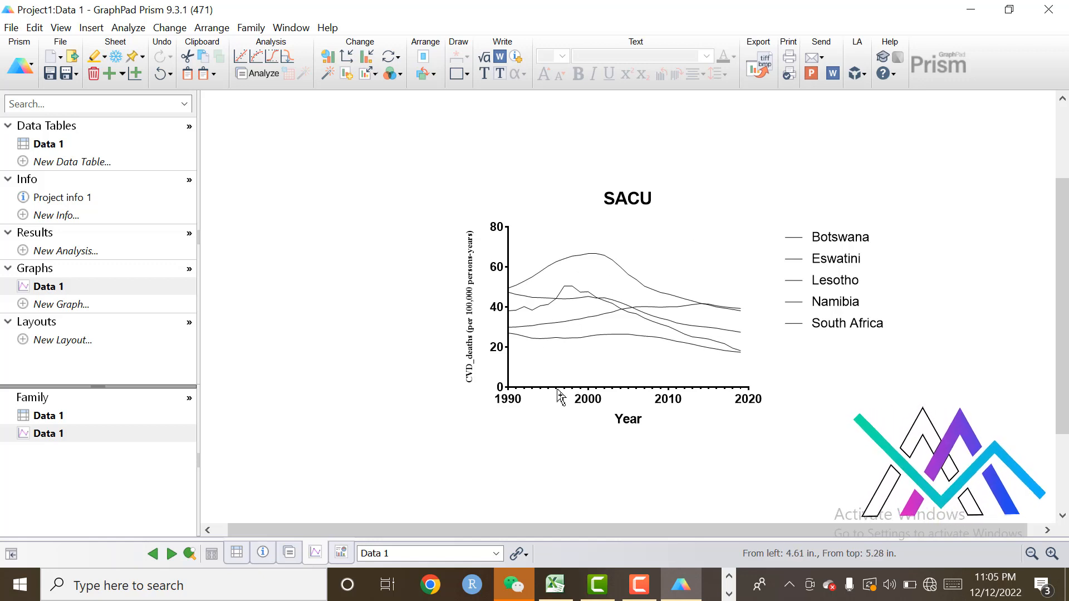
left_click(556, 388)
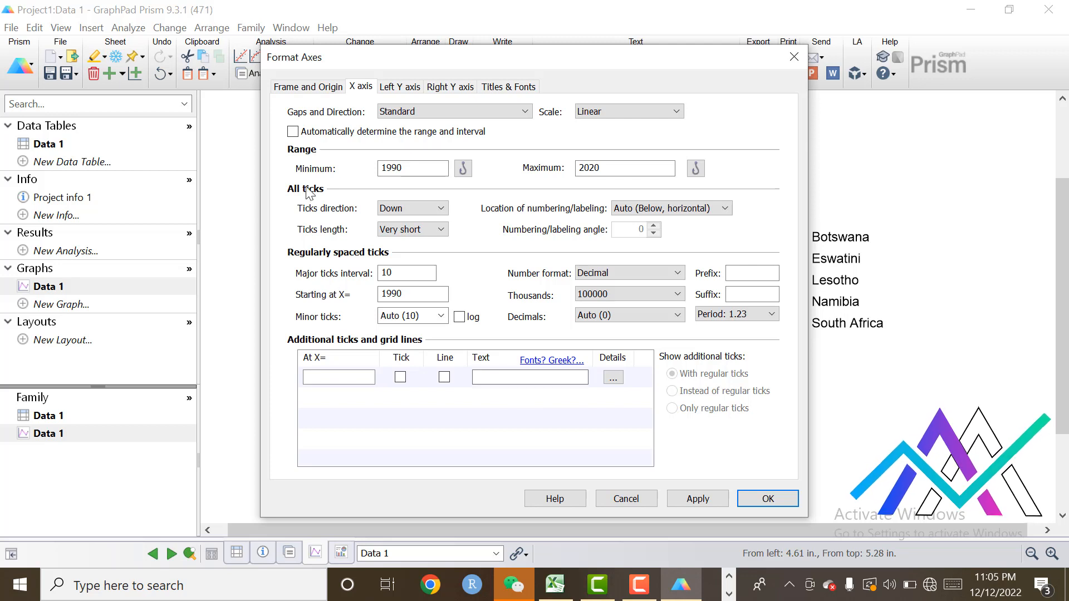
mouse_move(322, 92)
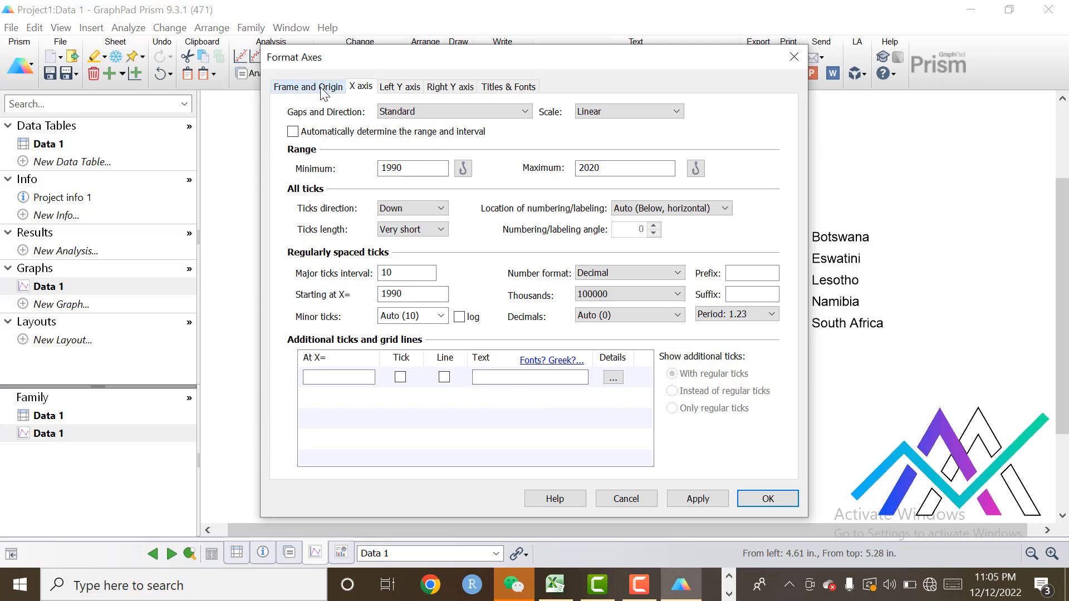
left_click(307, 87)
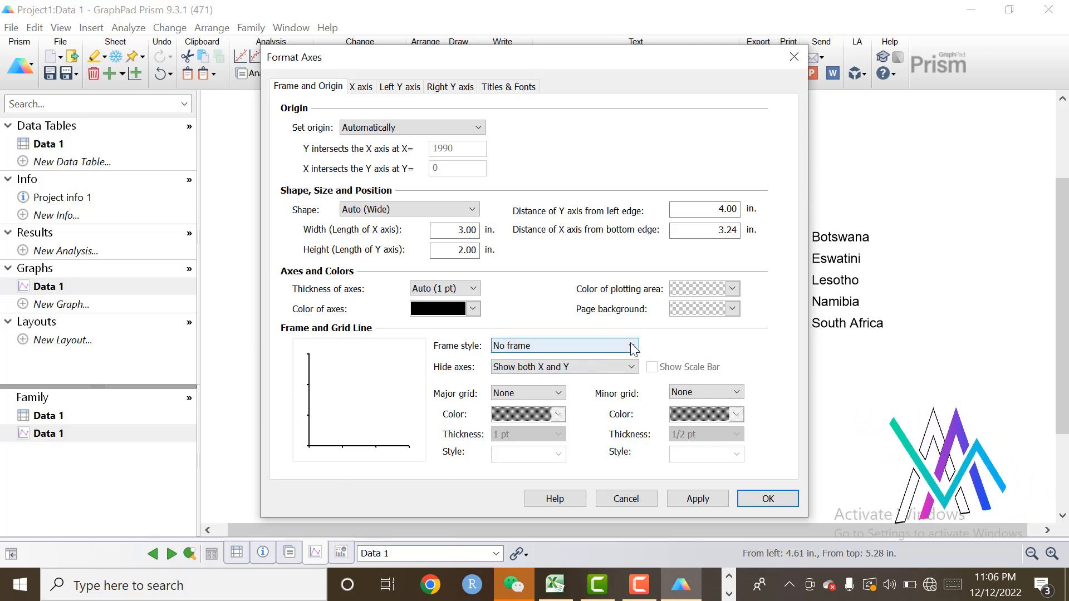
left_click(631, 346)
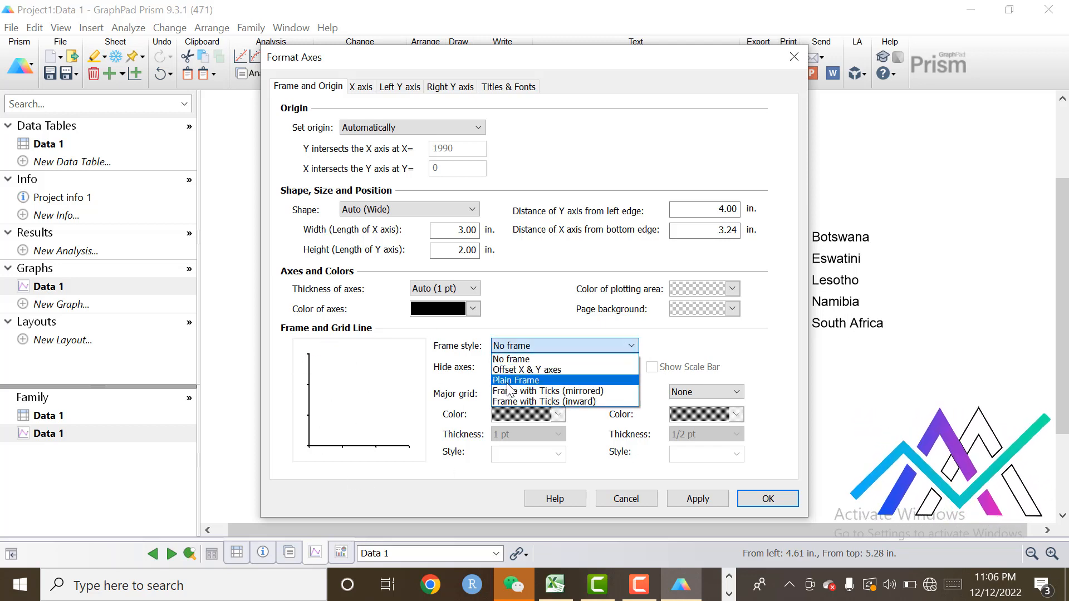
left_click(516, 380)
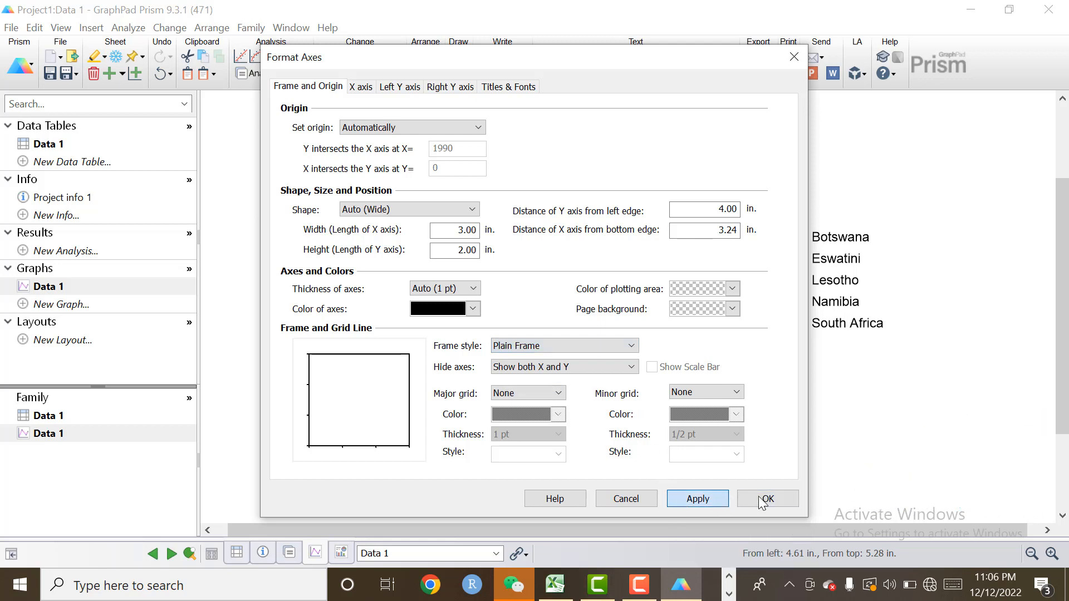
left_click(767, 498)
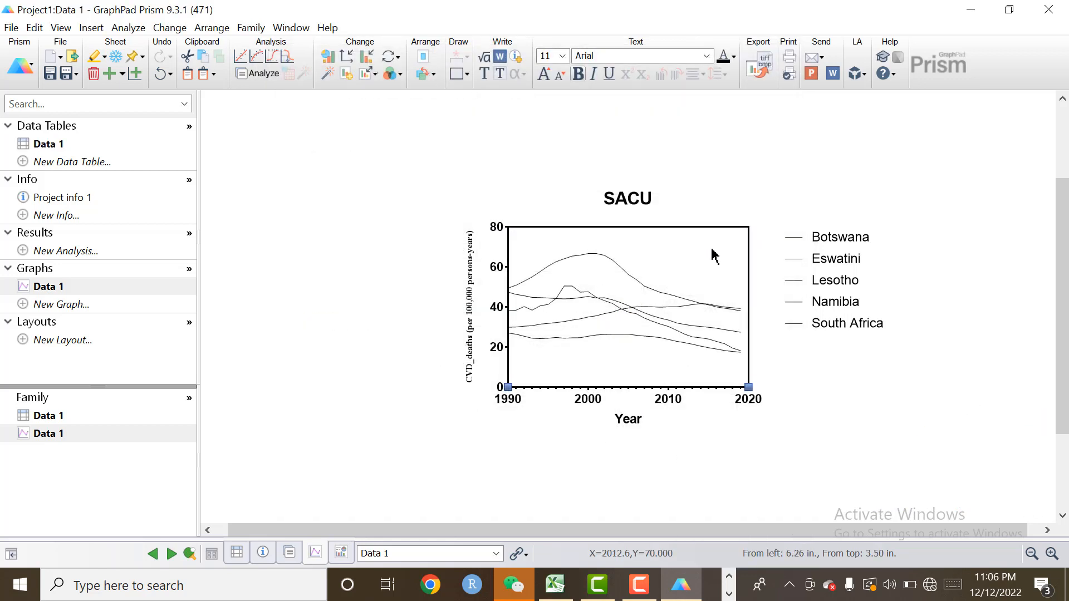
mouse_move(735, 316)
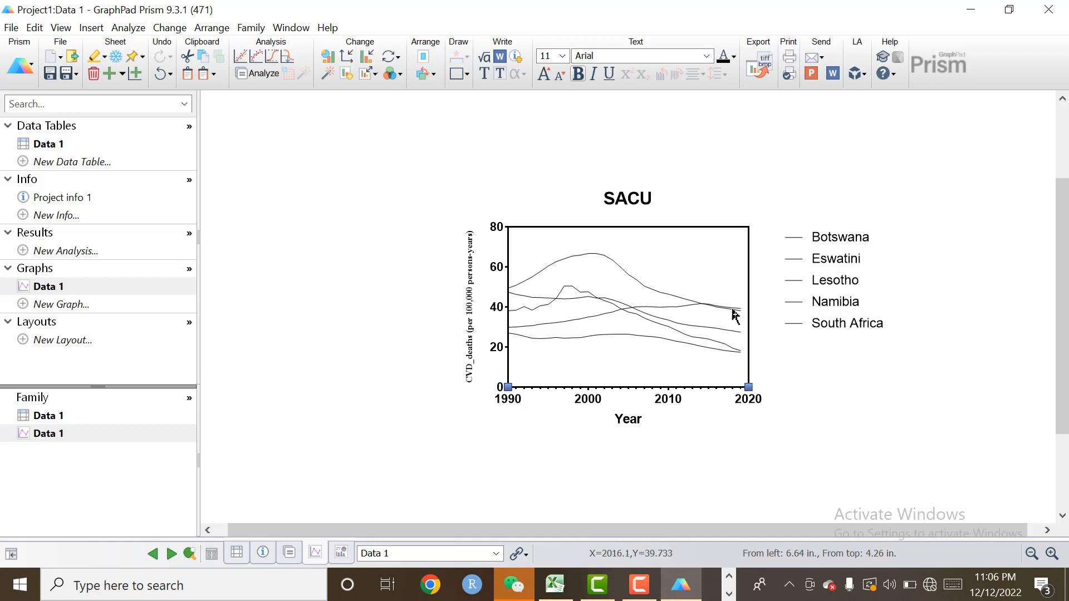
mouse_move(616, 267)
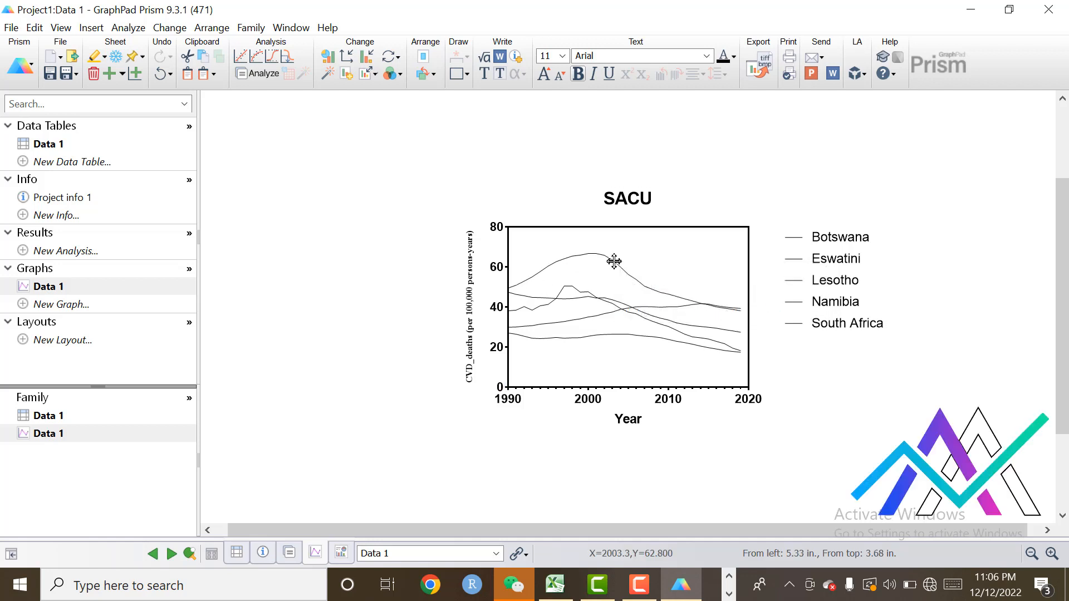
Give the Botswana line a solid style, red colour and 2 pt thickness
double_click(613, 261)
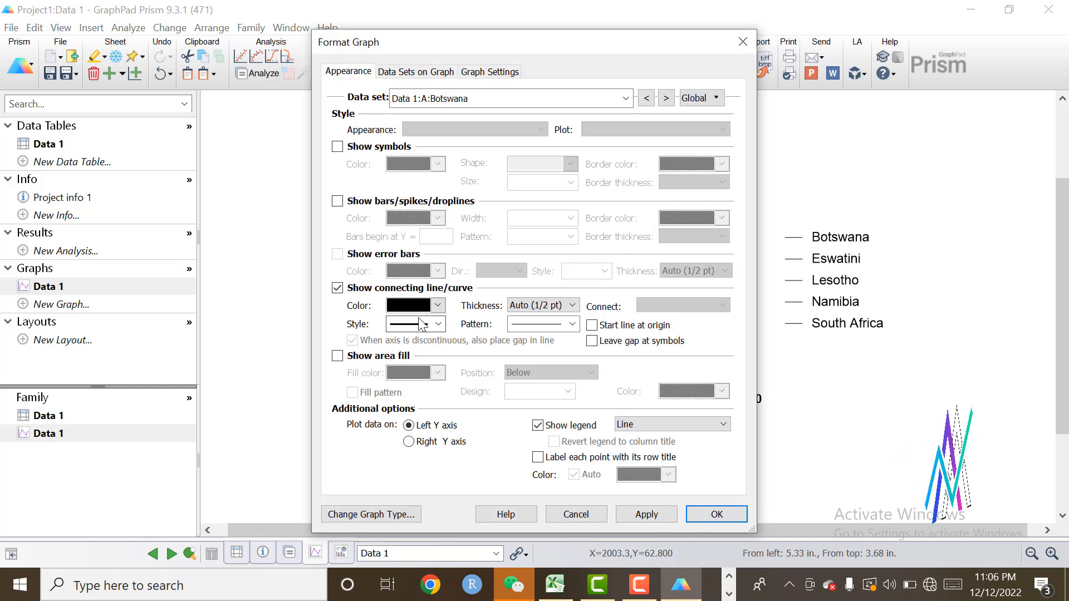
left_click(437, 324)
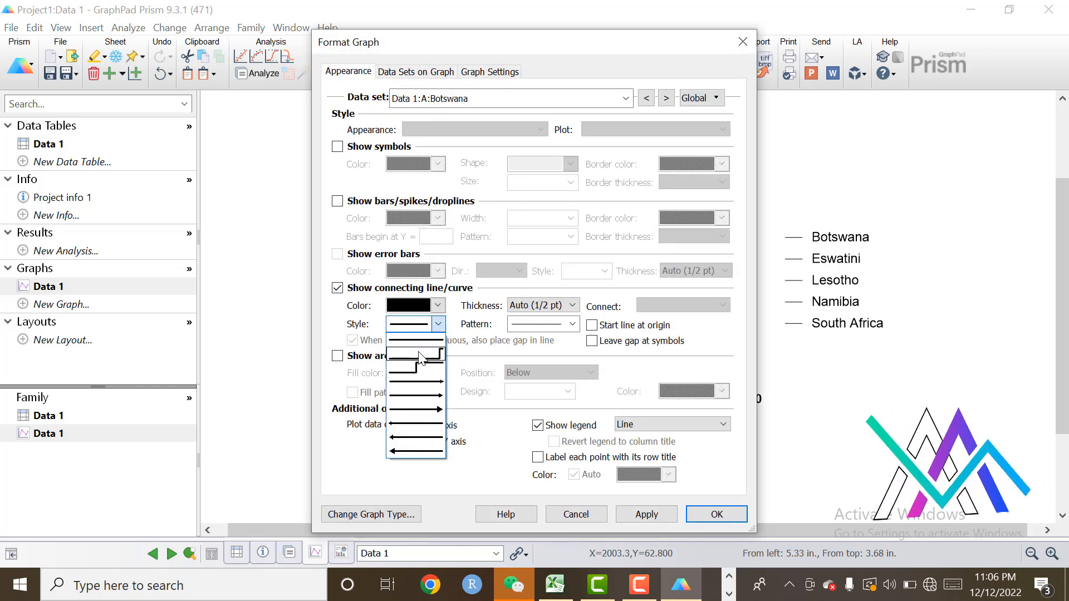
left_click(413, 323)
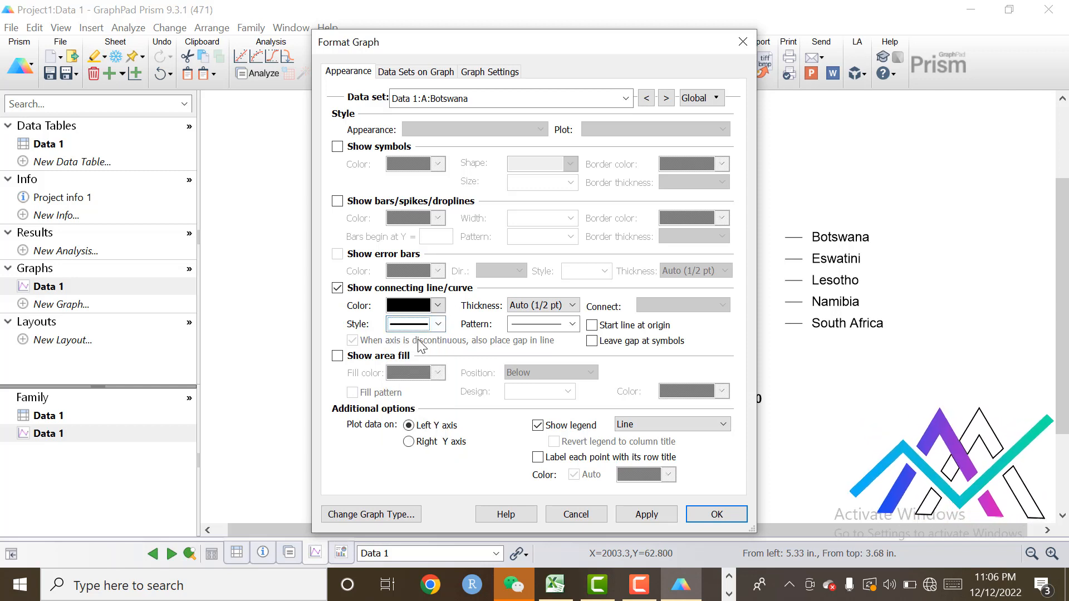
left_click(413, 305)
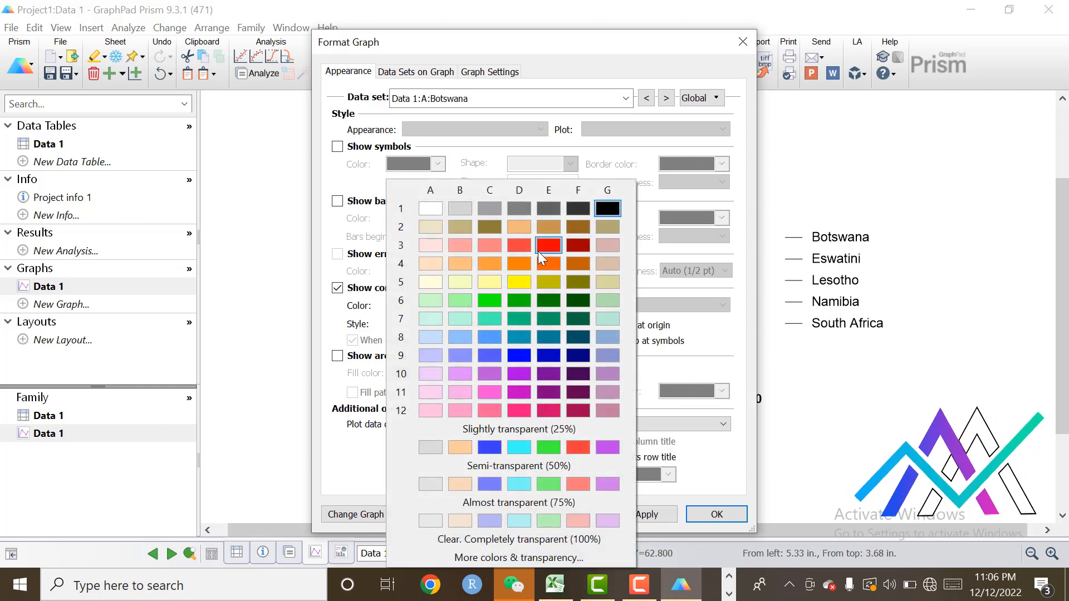
left_click(548, 245)
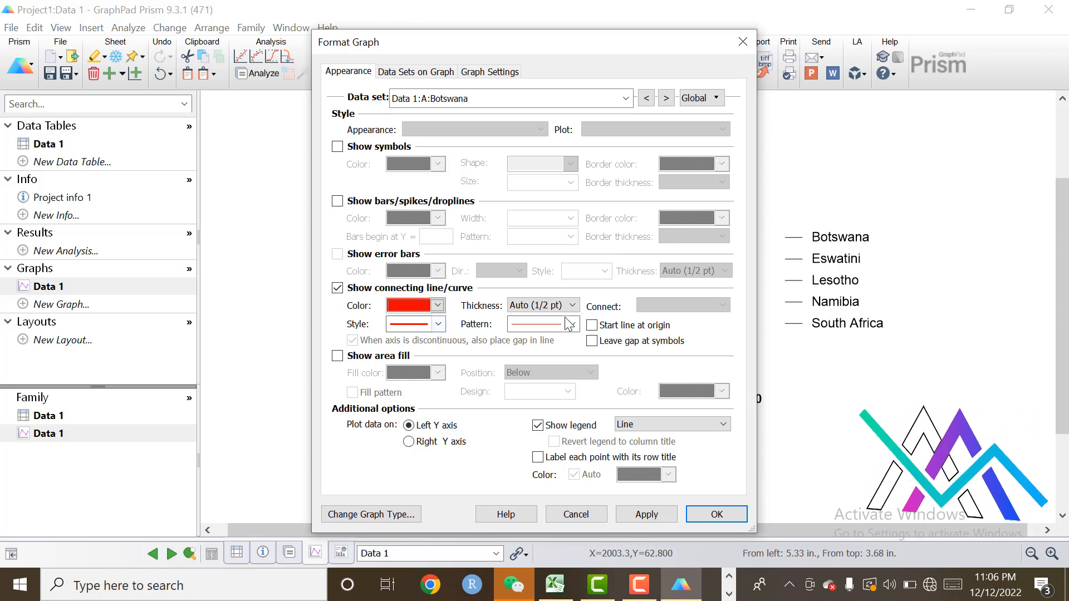
left_click(571, 305)
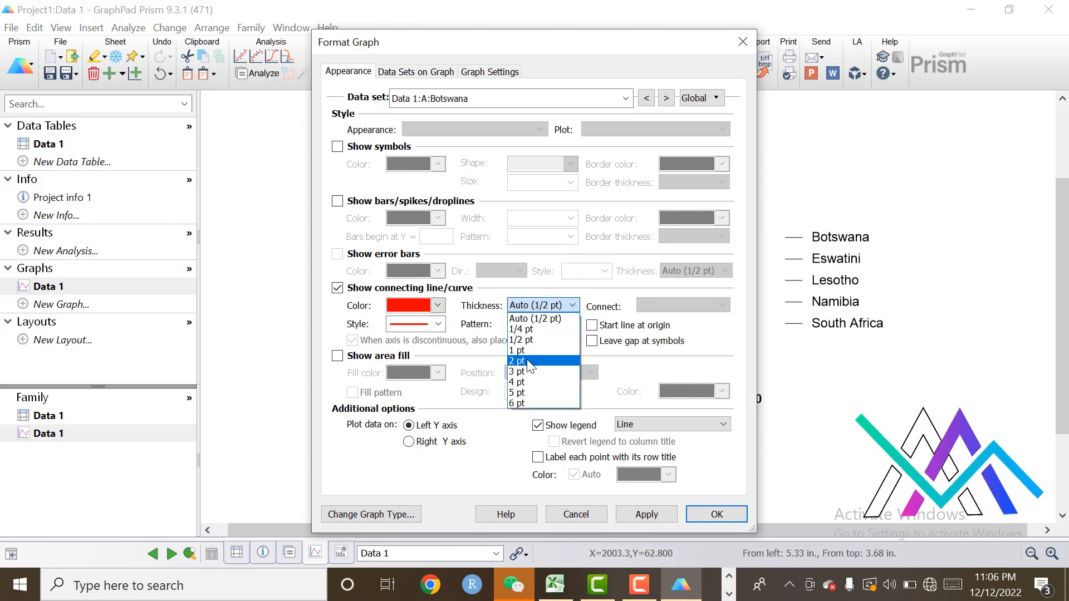
left_click(520, 360)
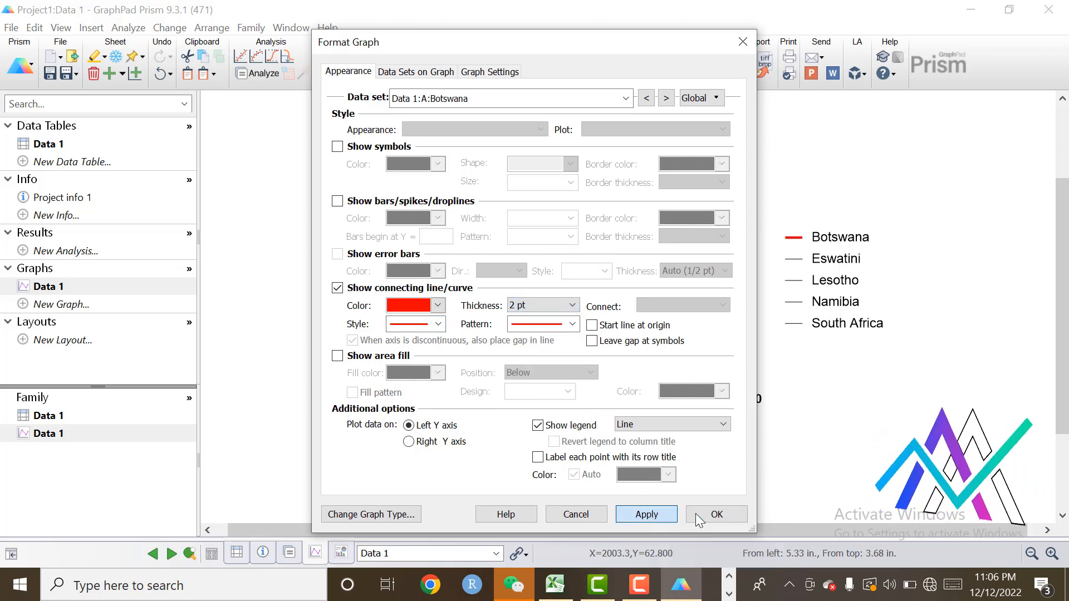
left_click(716, 514)
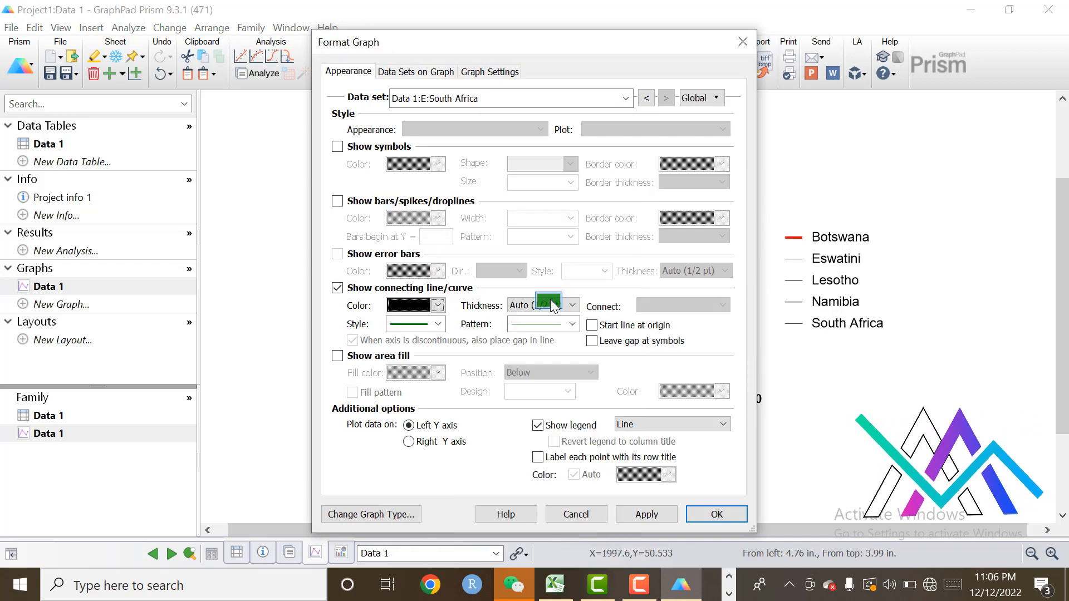
Make South Africa's line 2 pt and Namibia's line purple and thicker
left_click(572, 306)
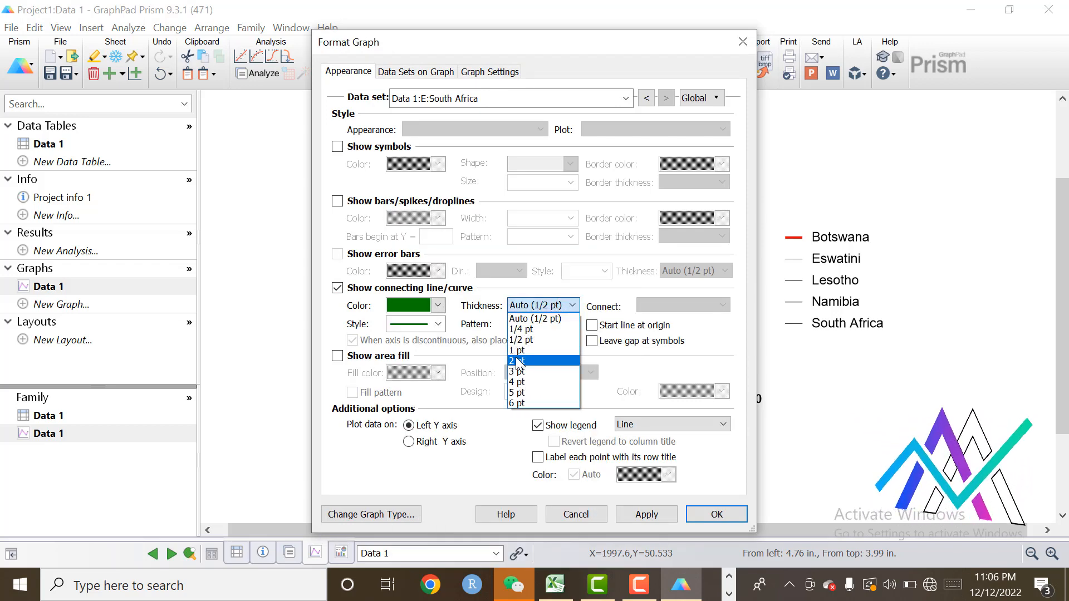
left_click(517, 360)
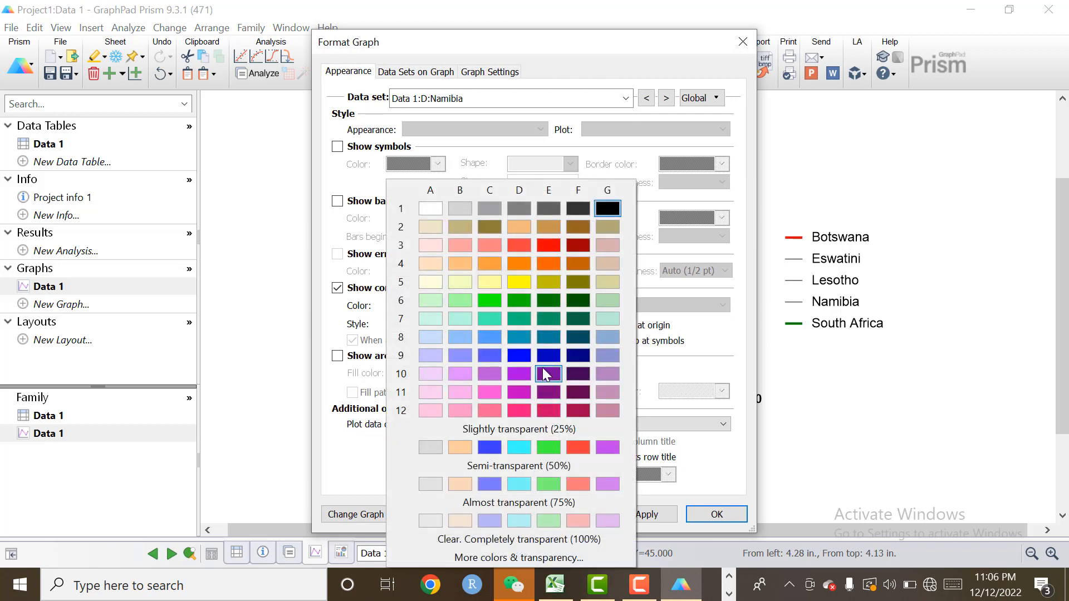
left_click(548, 373)
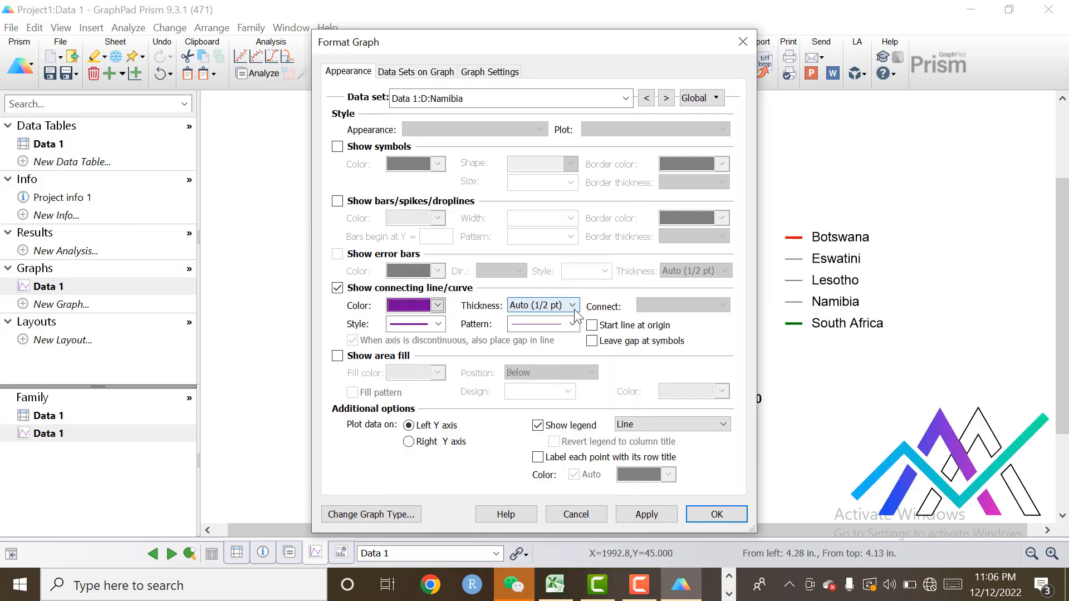
left_click(542, 305)
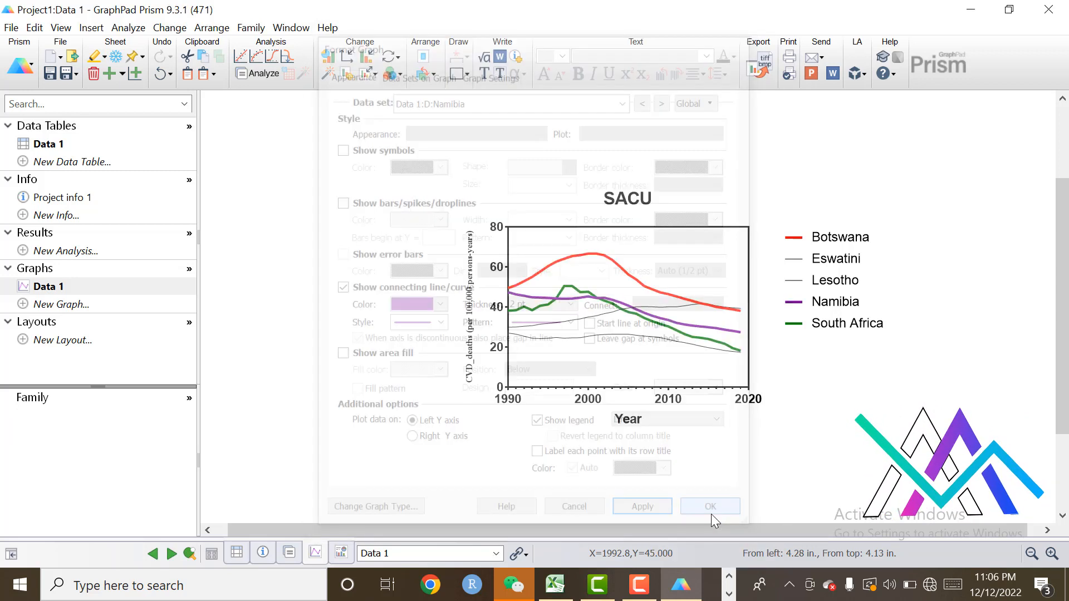
left_click(709, 506)
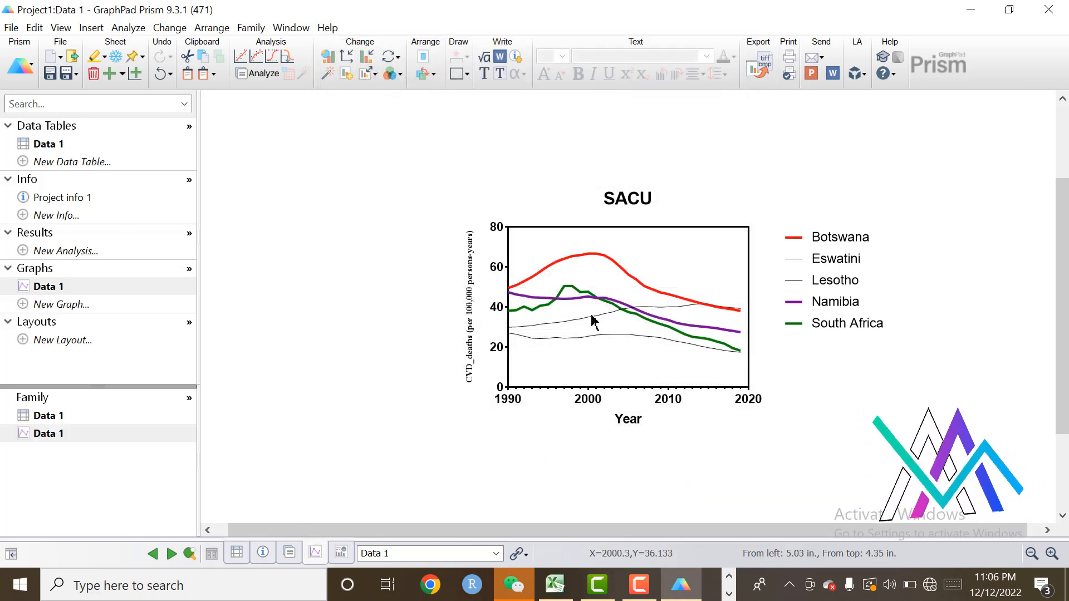
Make Lesotho's line pink and thicker and Eswatini's line yellow at 2 pt
double_click(593, 307)
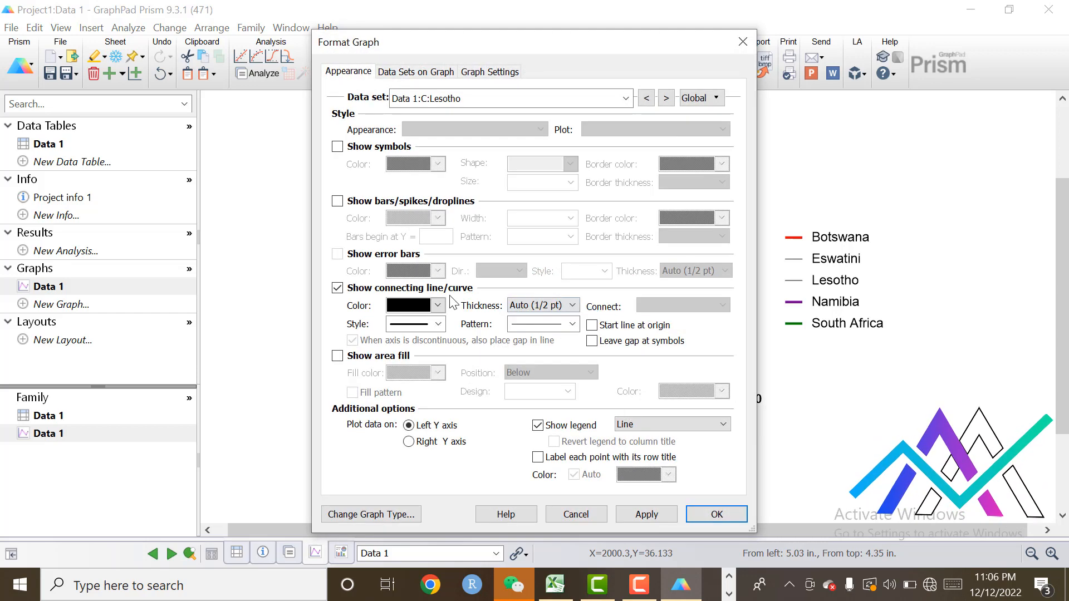
left_click(414, 306)
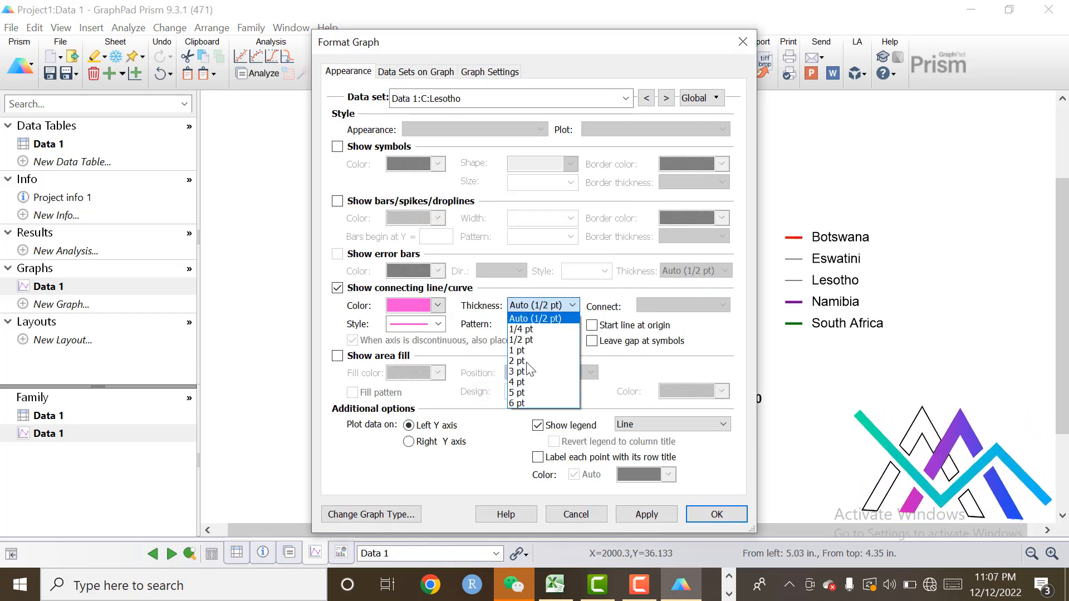
left_click(518, 361)
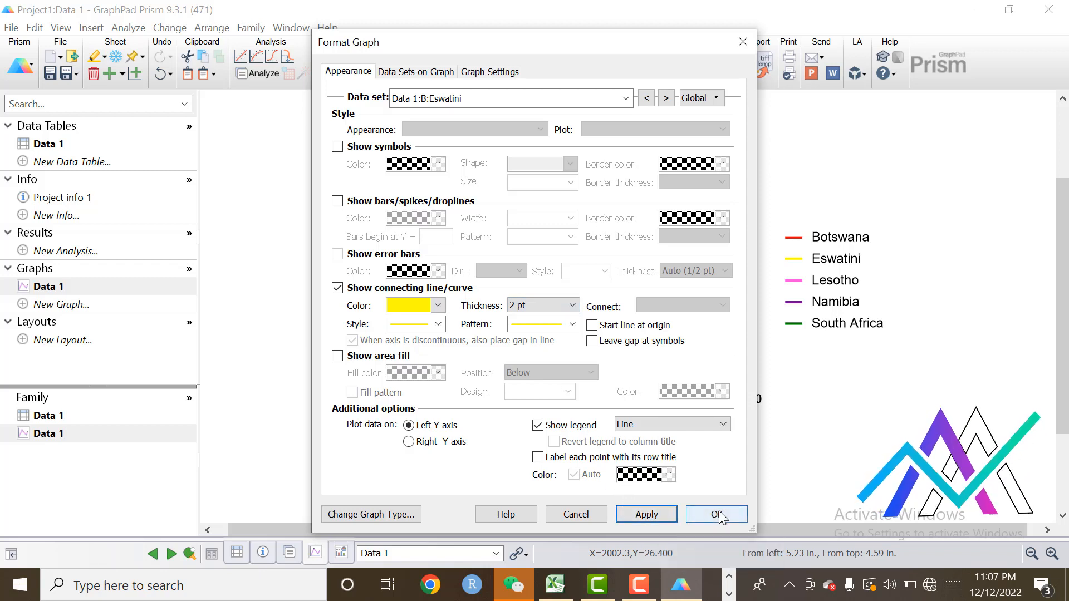
left_click(716, 514)
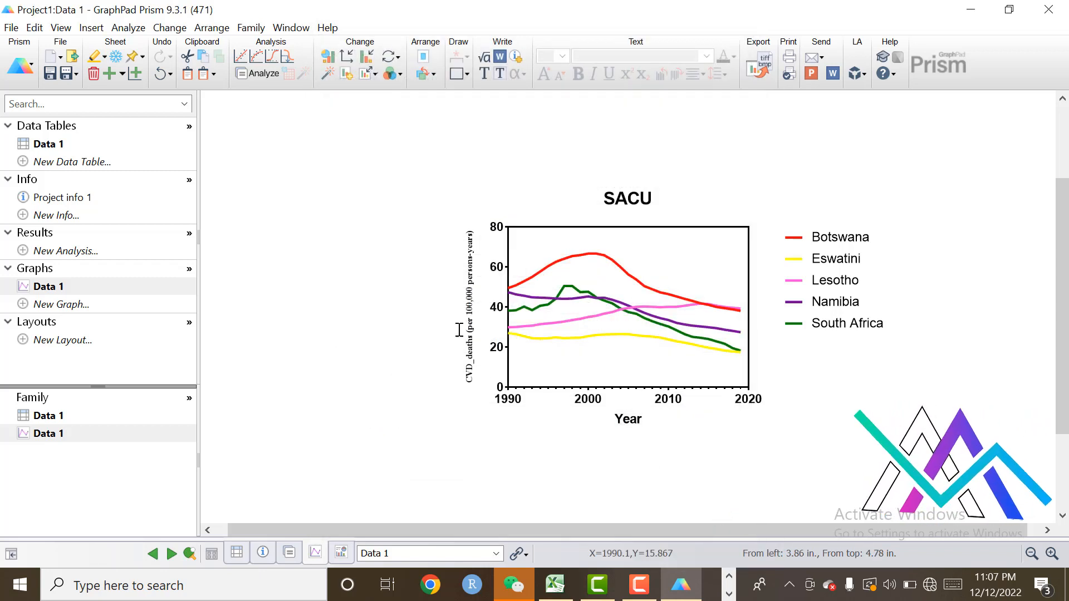
mouse_move(962, 250)
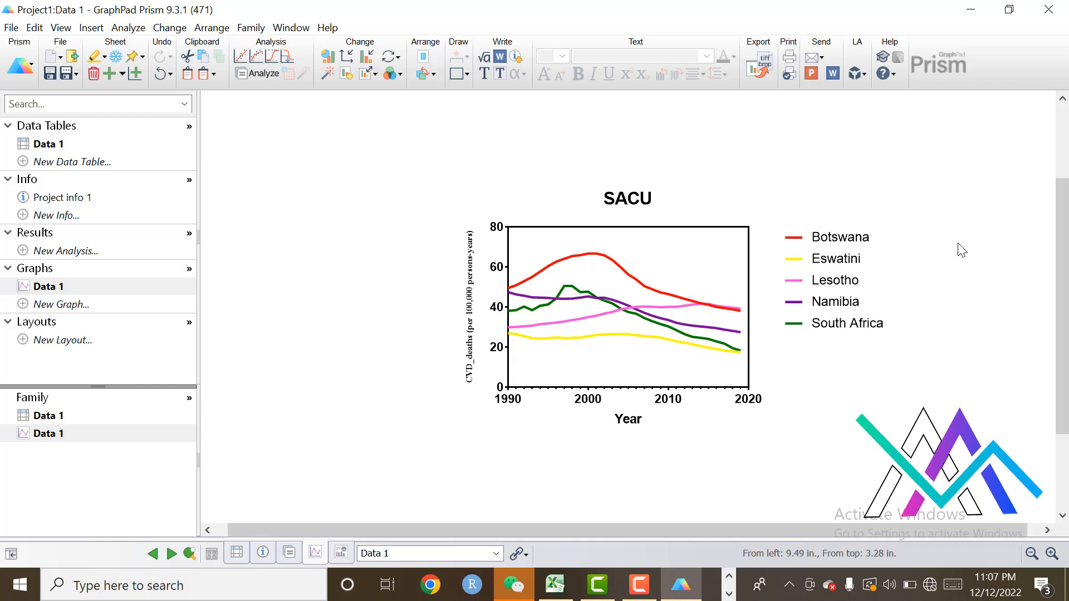
mouse_move(347, 422)
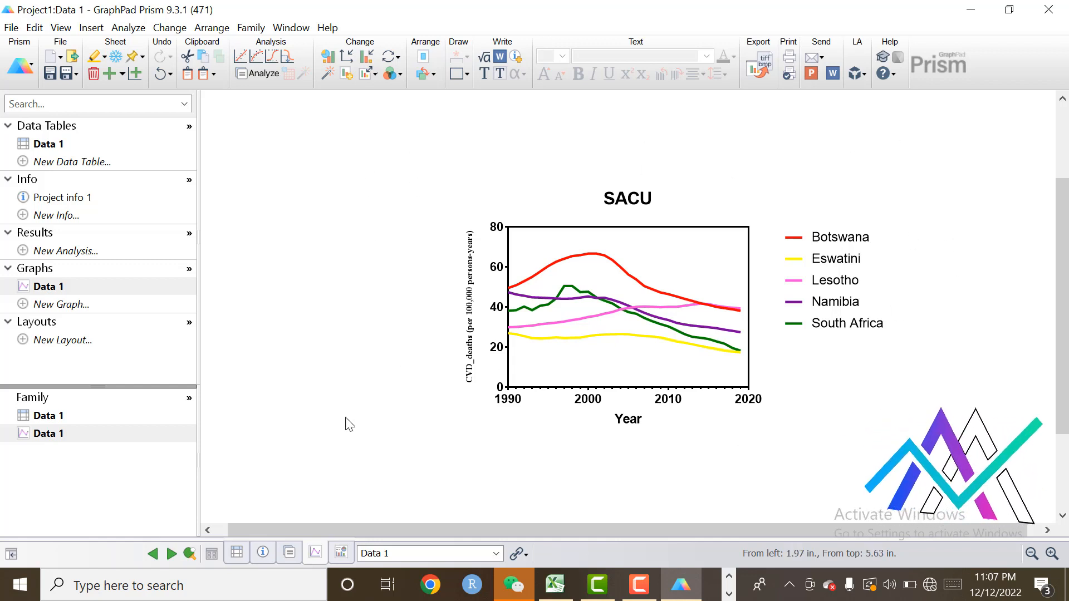
mouse_move(347, 234)
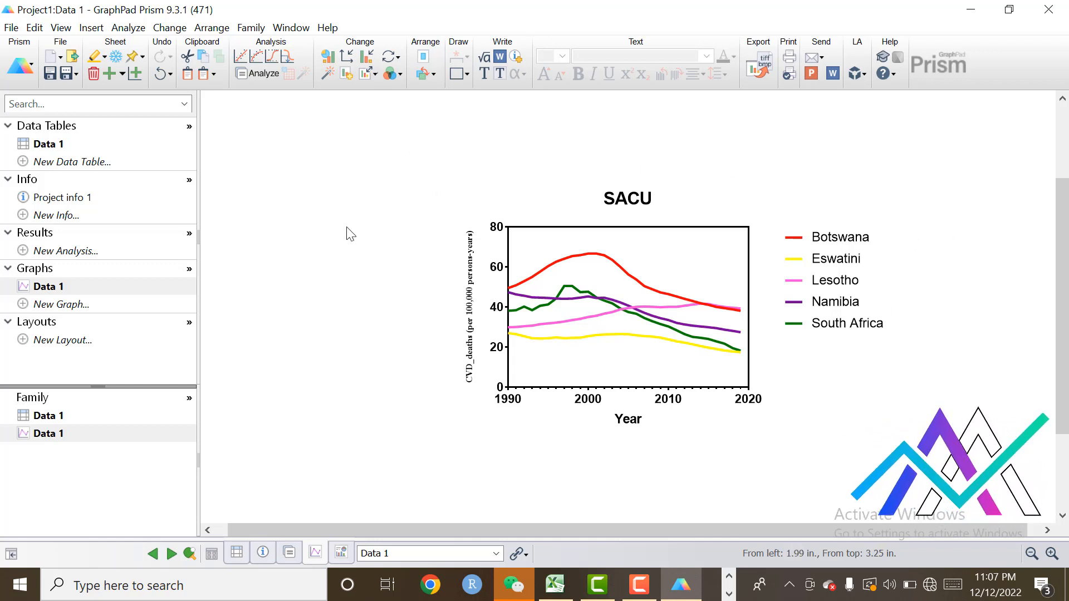
mouse_move(368, 319)
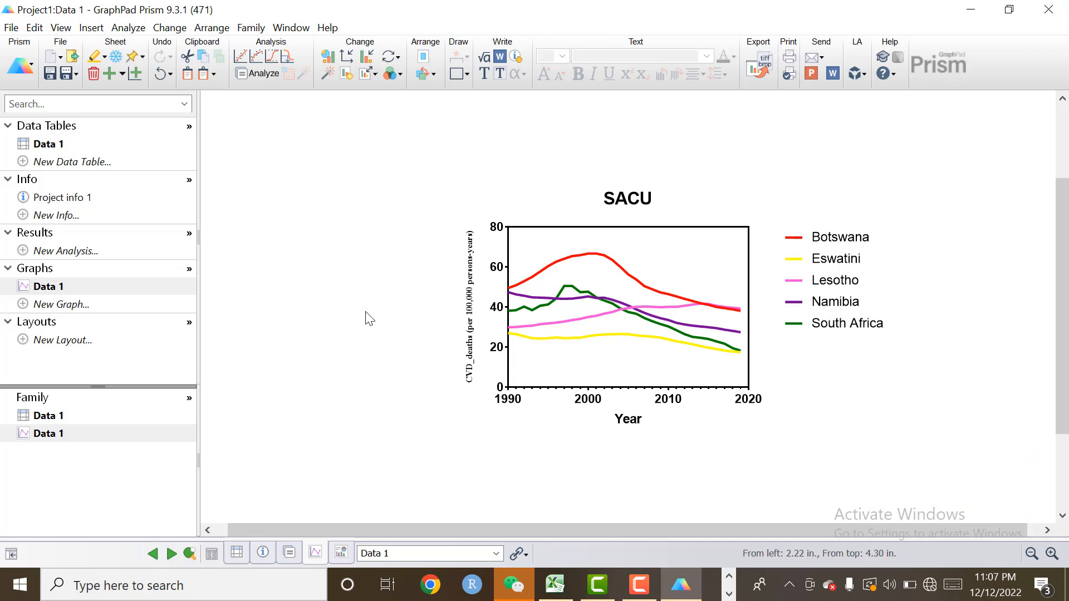